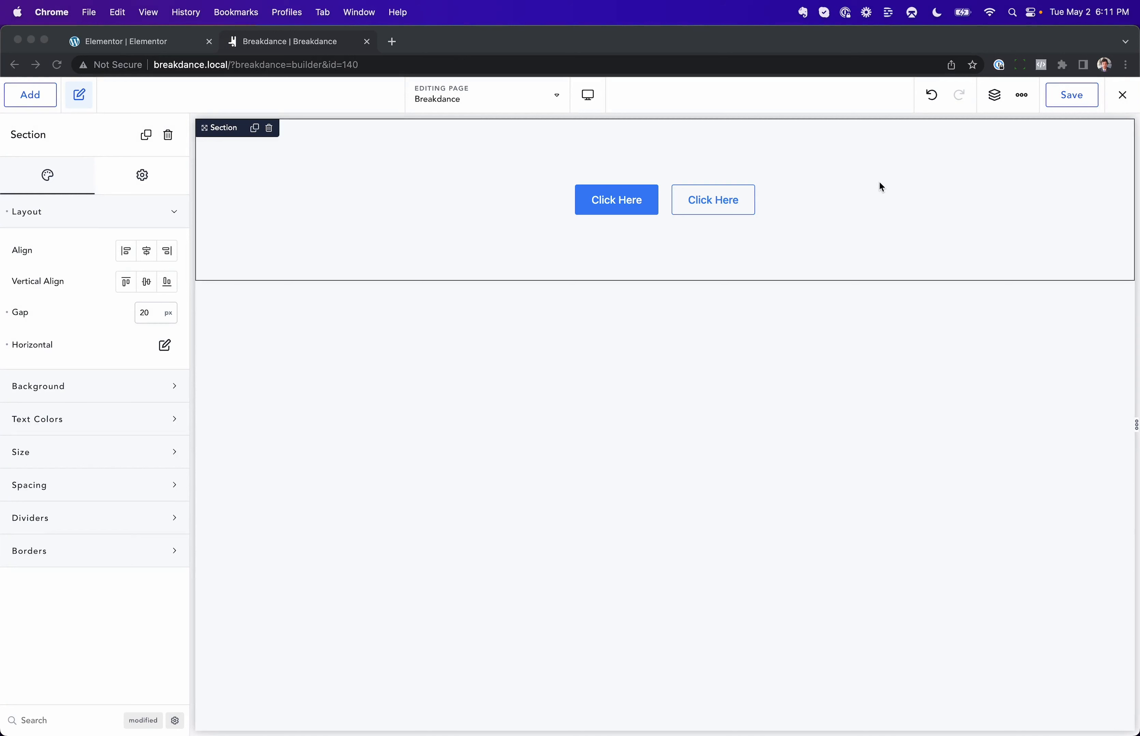
{"action": "mouse_move", "coordinate": [1006, 110]}
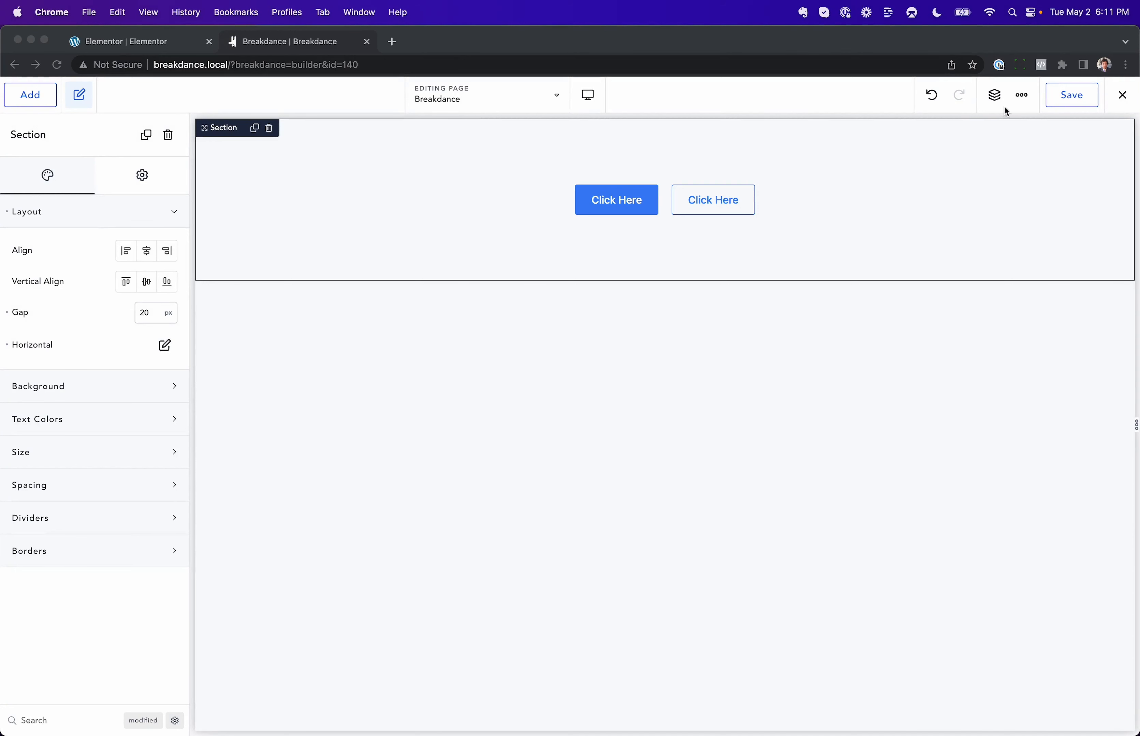
- Reach Global Settings > Buttons and peek at the Secondary style's edit popup
{"action": "left_click", "coordinate": [1020, 95]}
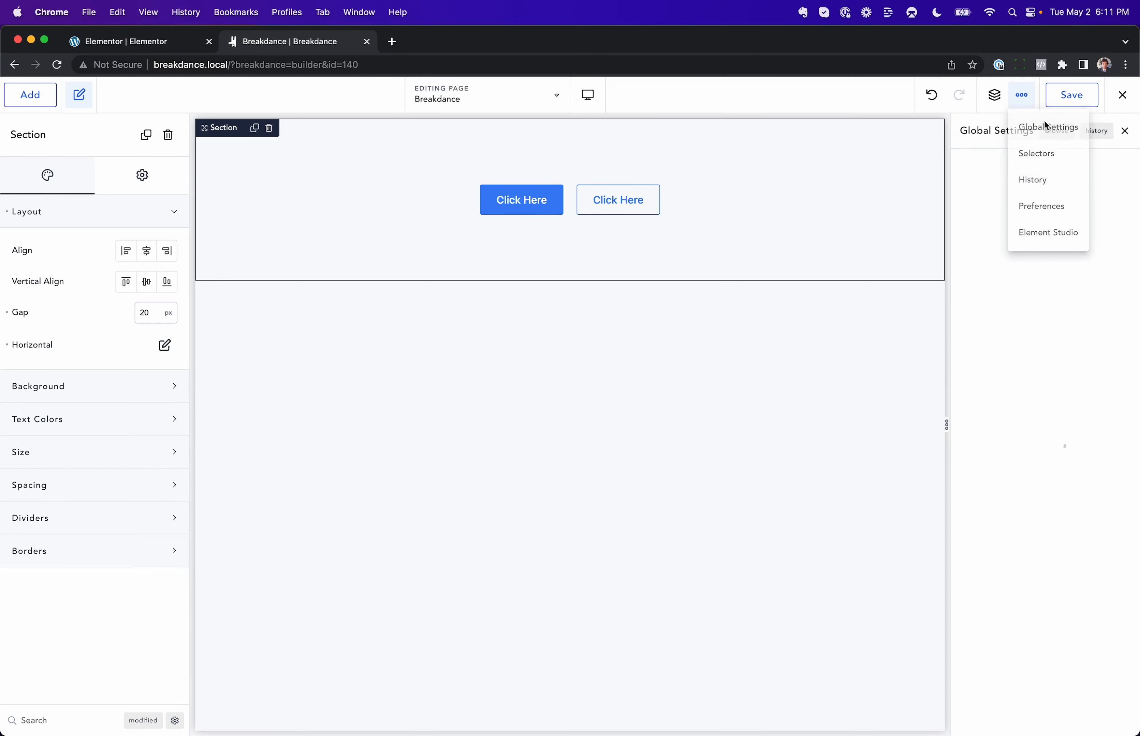
{"action": "left_click", "coordinate": [1048, 128]}
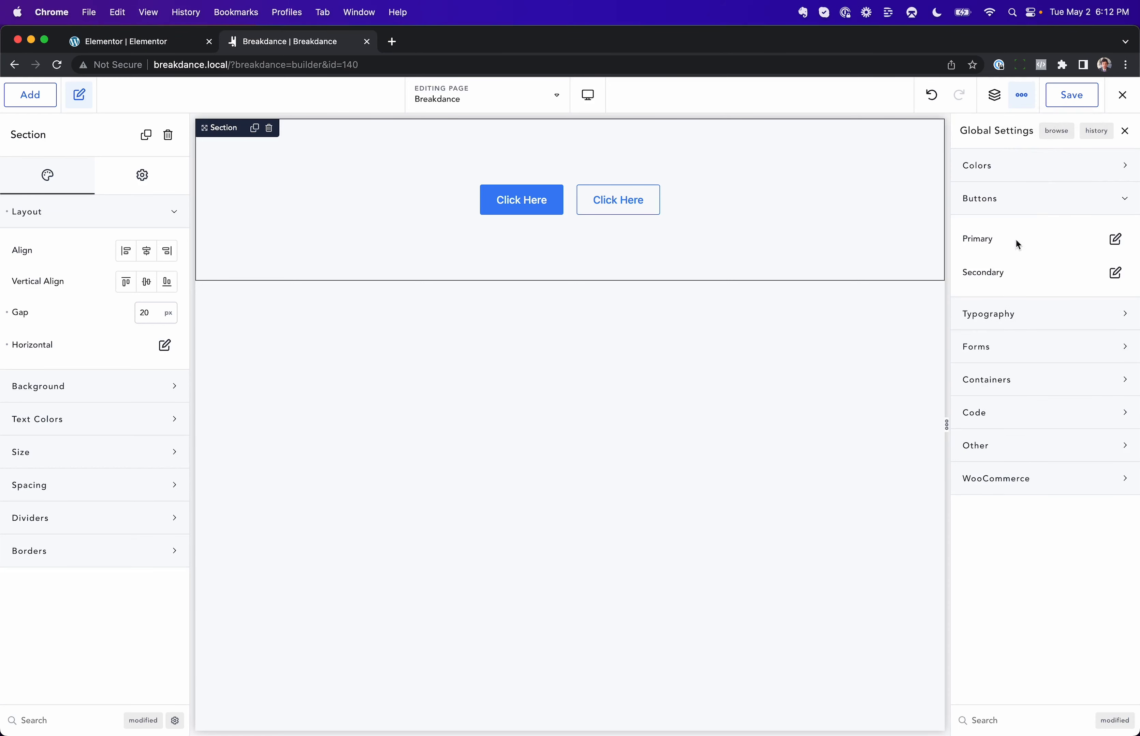
{"action": "mouse_move", "coordinate": [1003, 238]}
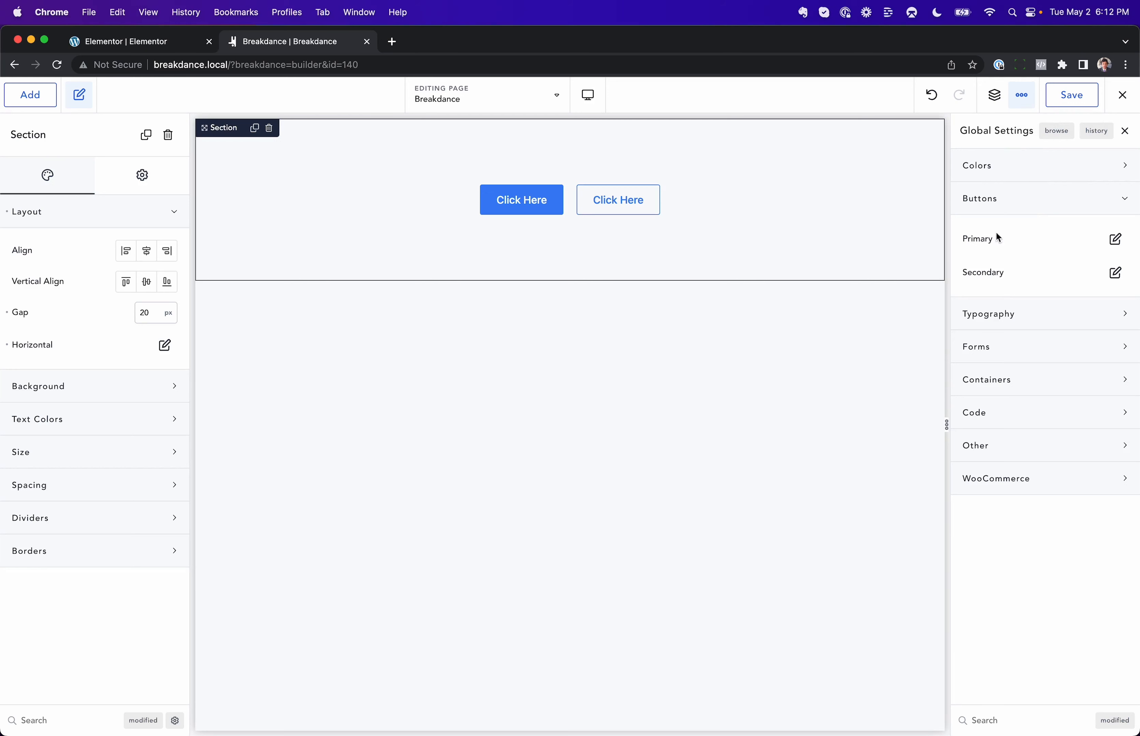
{"action": "left_click", "coordinate": [1116, 272]}
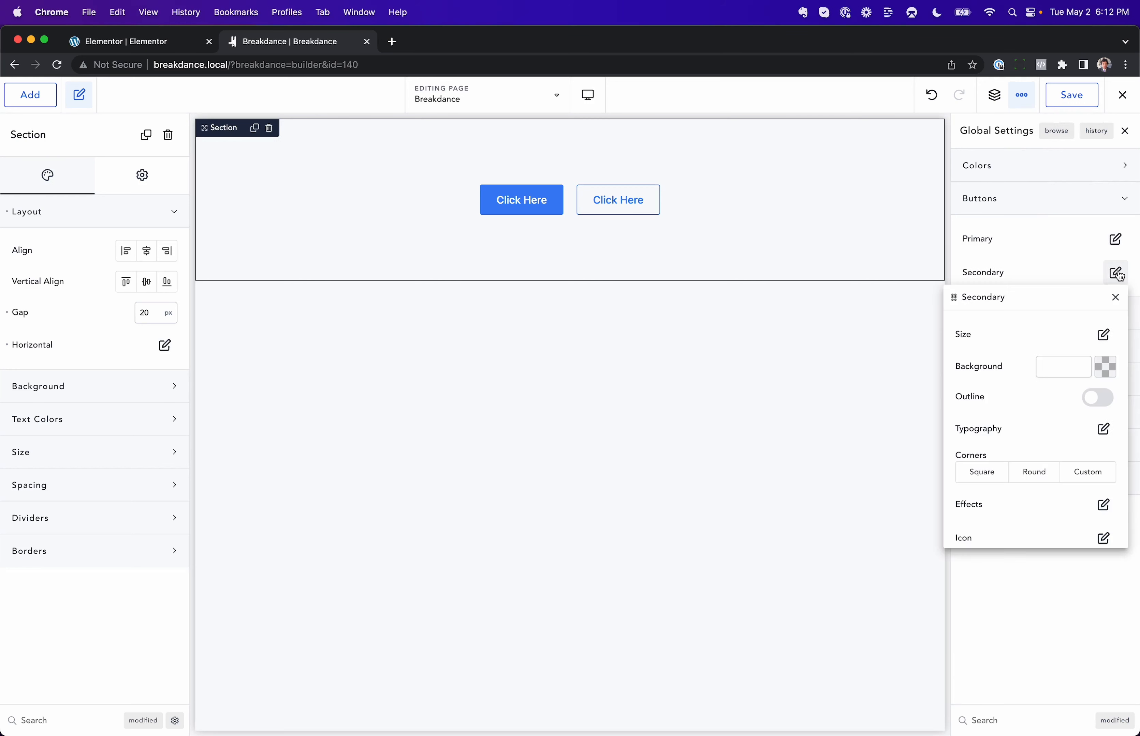
{"action": "left_click", "coordinate": [1116, 296]}
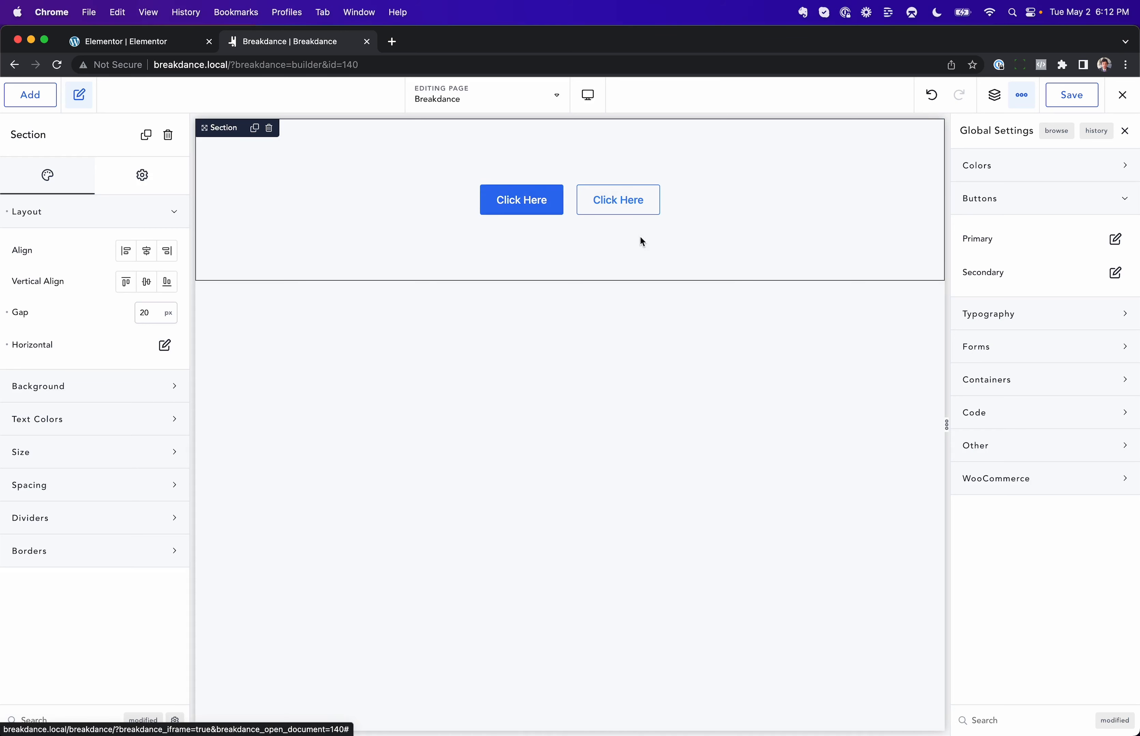
{"action": "mouse_move", "coordinate": [510, 232]}
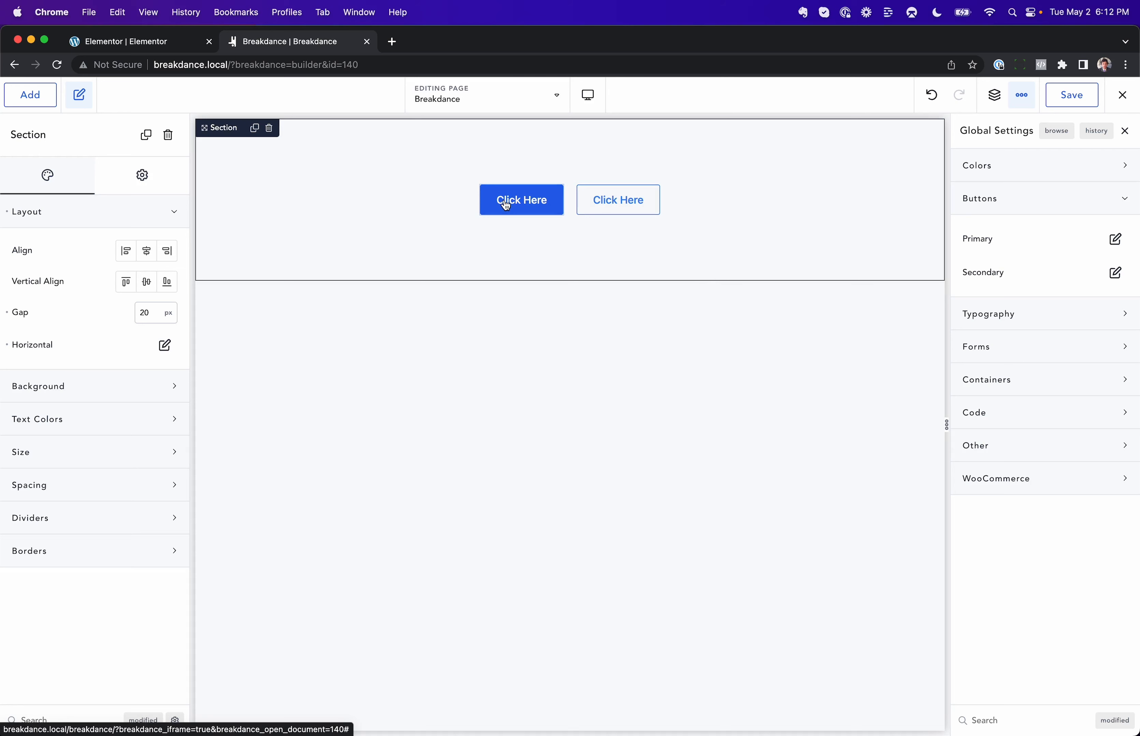
{"action": "mouse_move", "coordinate": [922, 151]}
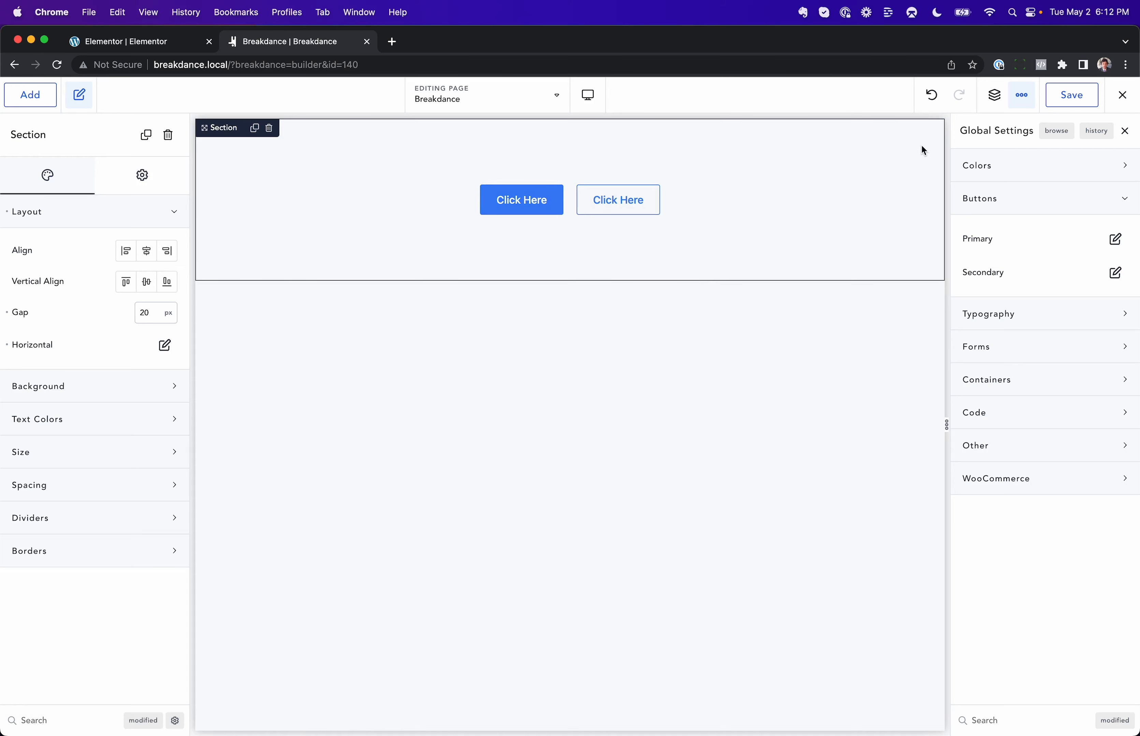
{"action": "mouse_move", "coordinate": [425, 429]}
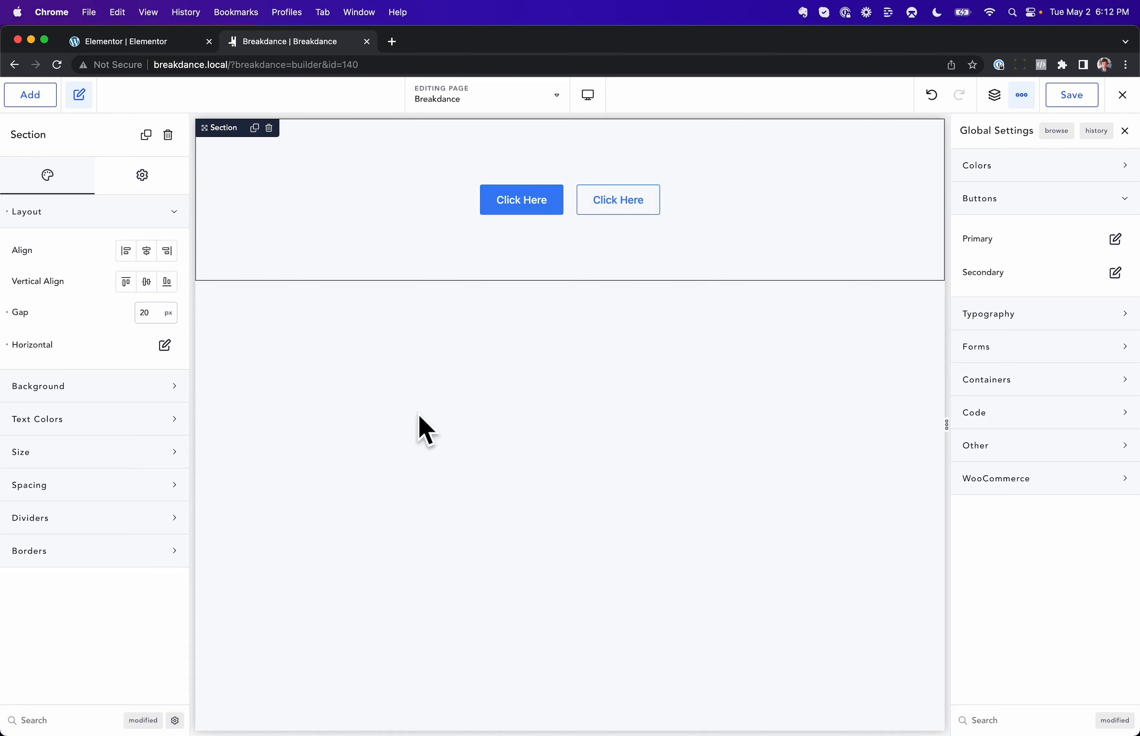
{"action": "mouse_move", "coordinate": [784, 549]}
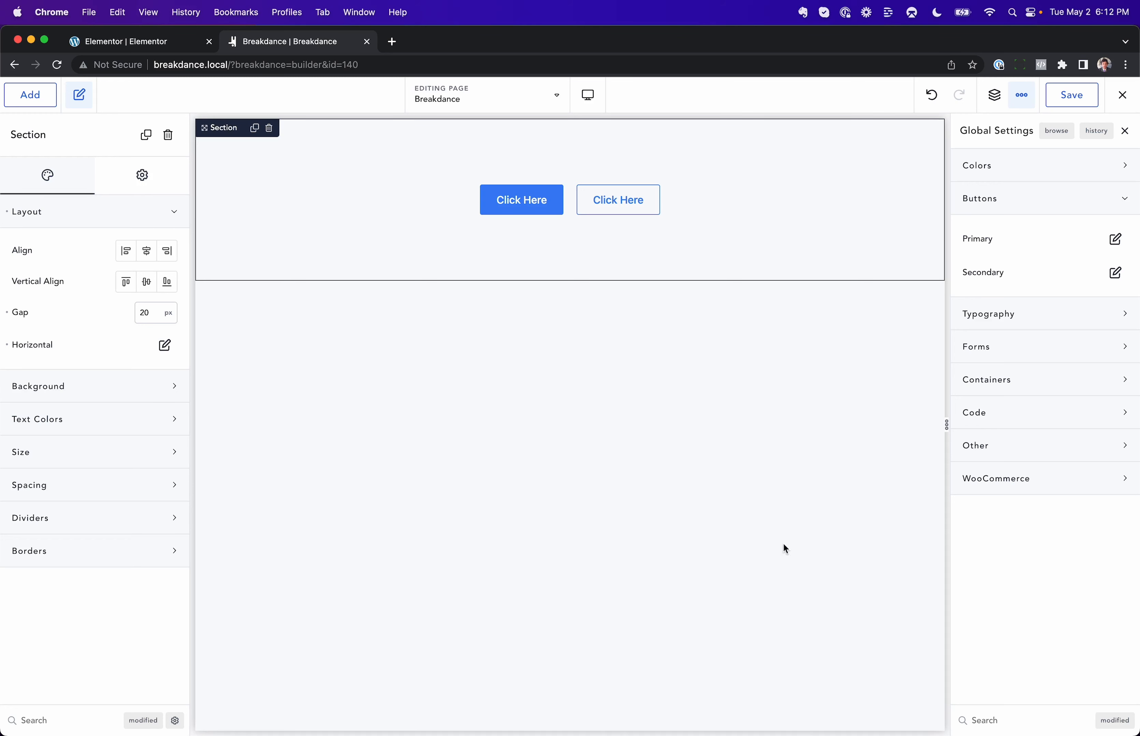
{"action": "mouse_move", "coordinate": [726, 247]}
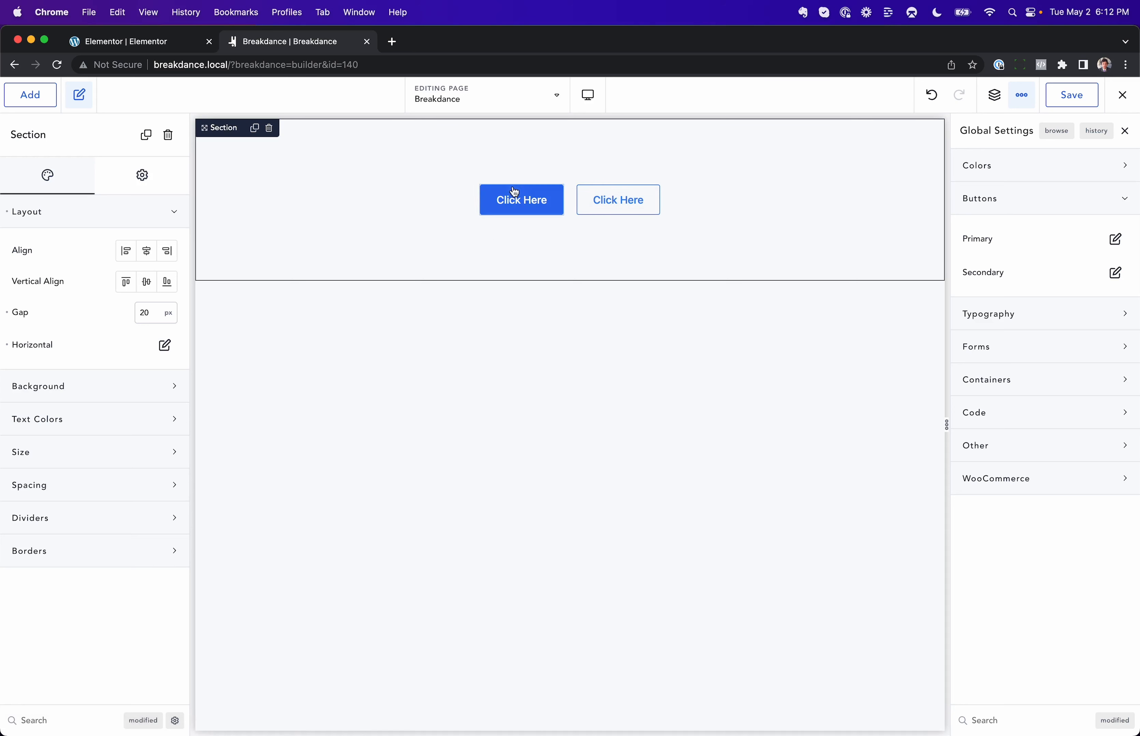
{"action": "mouse_move", "coordinate": [863, 201]}
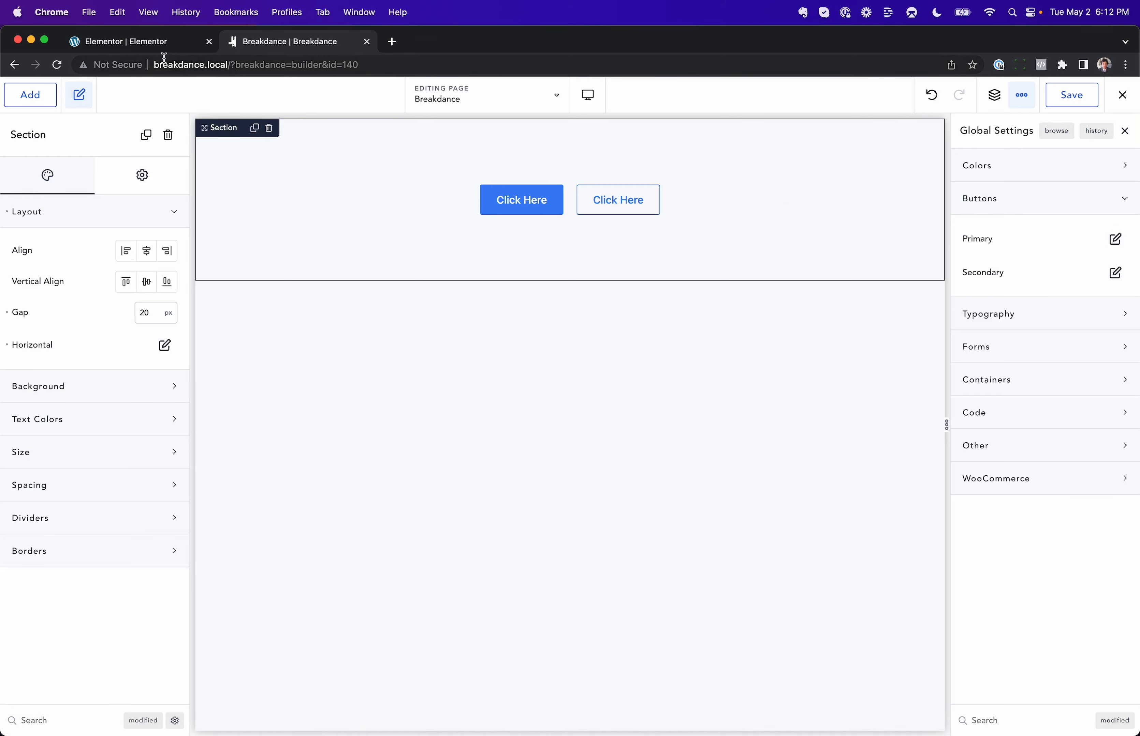
- Cycle the Click here button's Type through Success and Danger, ending back on Default
{"action": "left_click", "coordinate": [131, 41]}
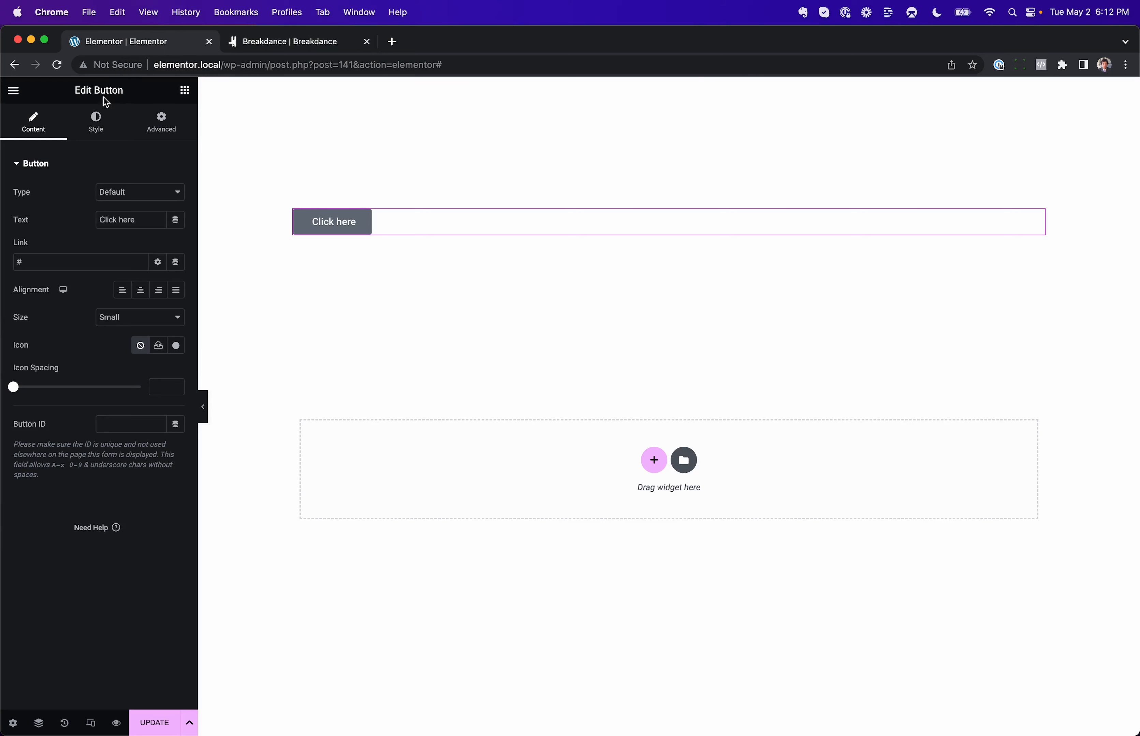
{"action": "left_click", "coordinate": [138, 192]}
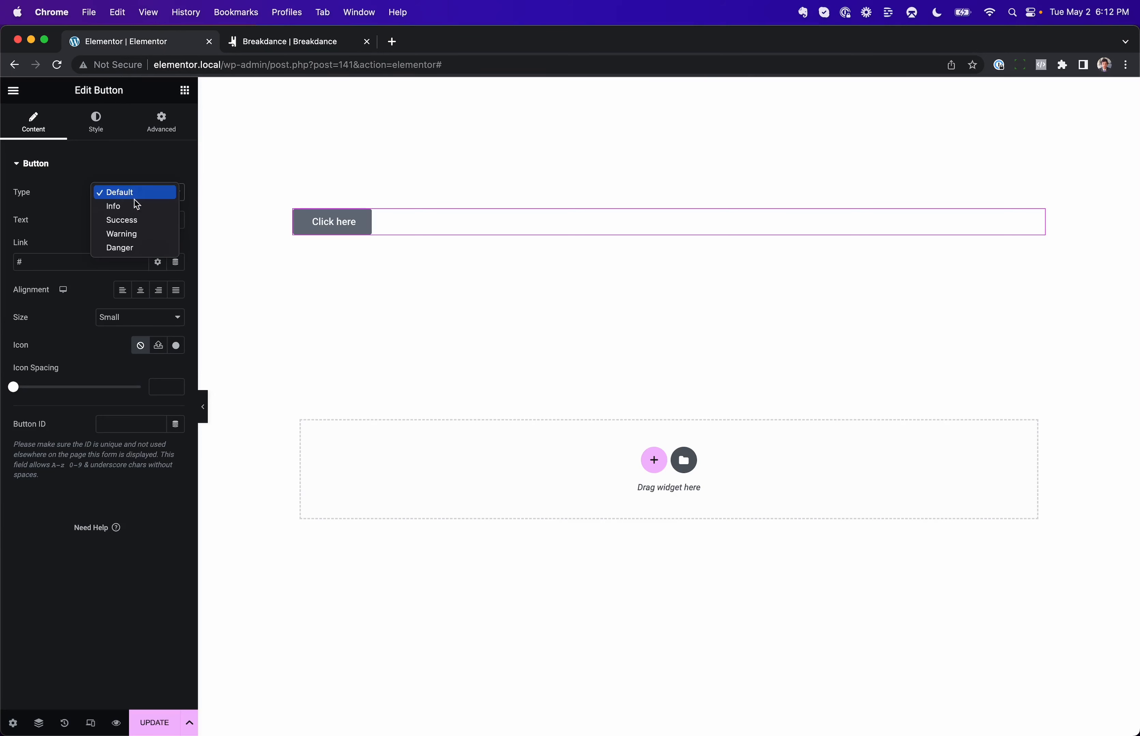
{"action": "left_click", "coordinate": [122, 192]}
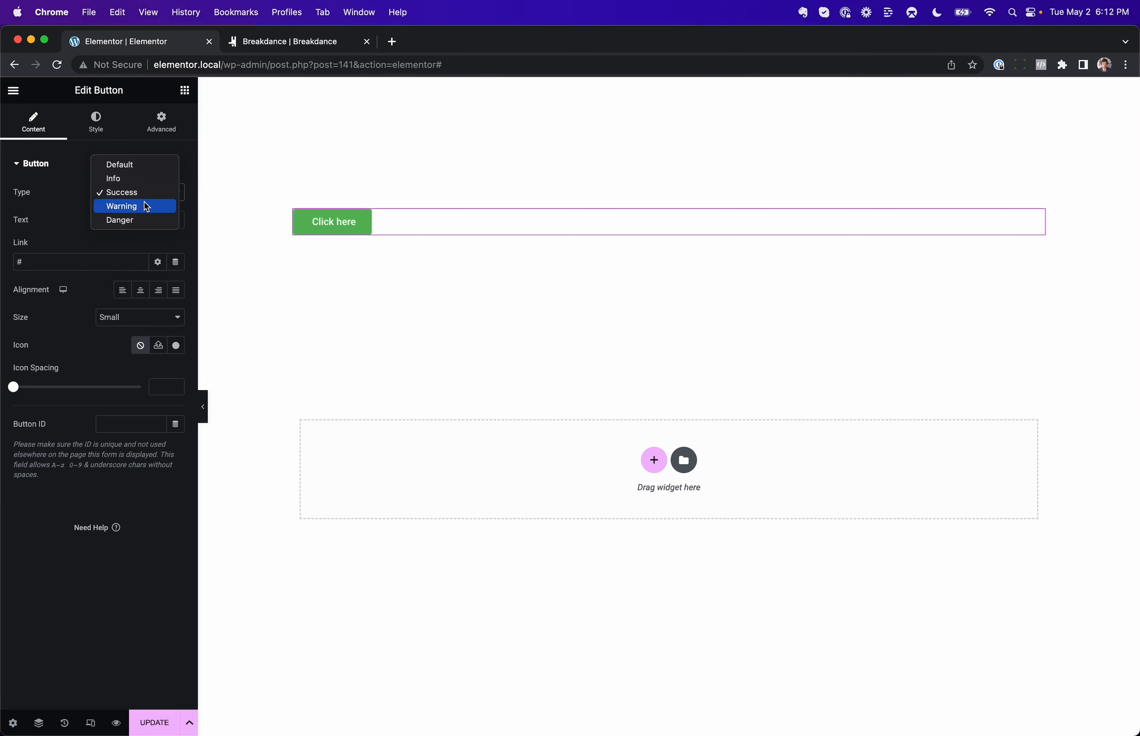
{"action": "left_click", "coordinate": [119, 192]}
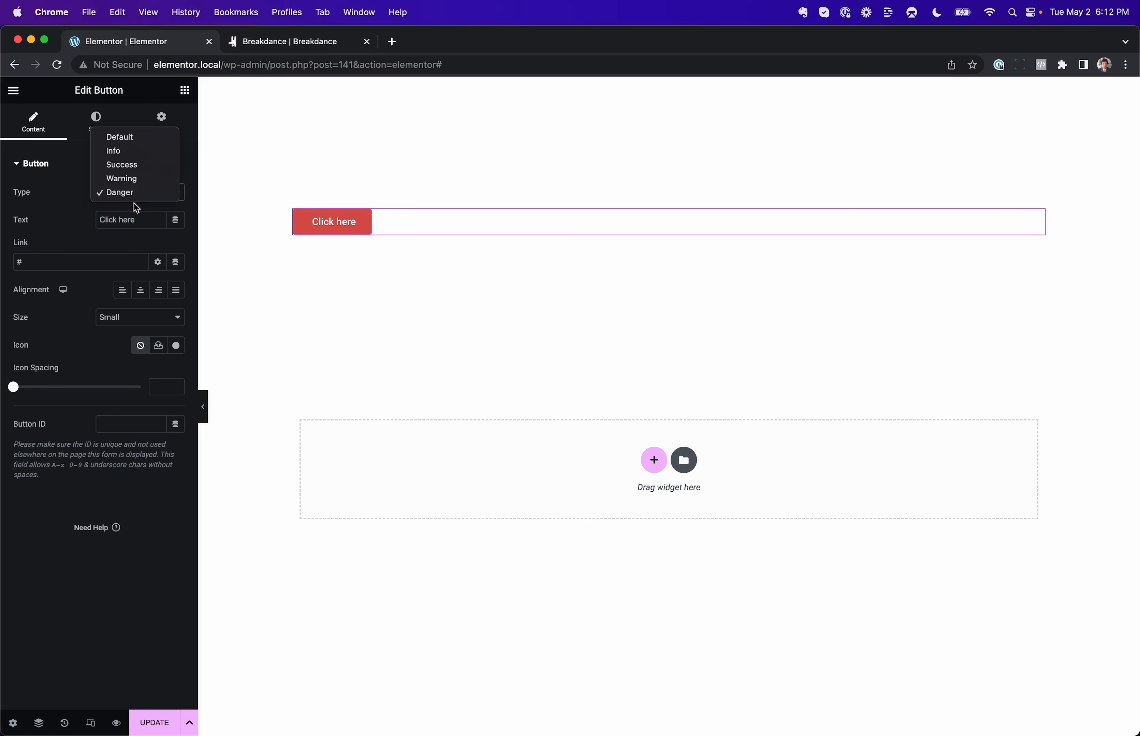
{"action": "left_click", "coordinate": [120, 136]}
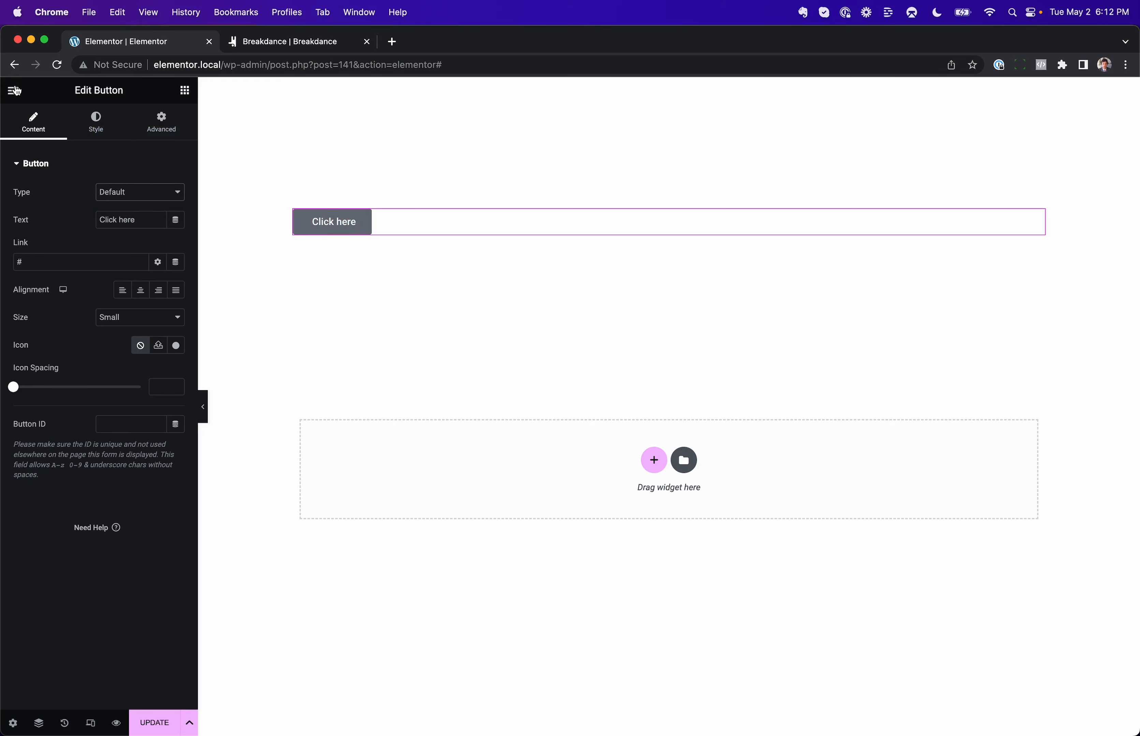
- Reach Site Settings > Theme Style > Buttons from Elementor's hamburger menu
{"action": "left_click", "coordinate": [13, 90]}
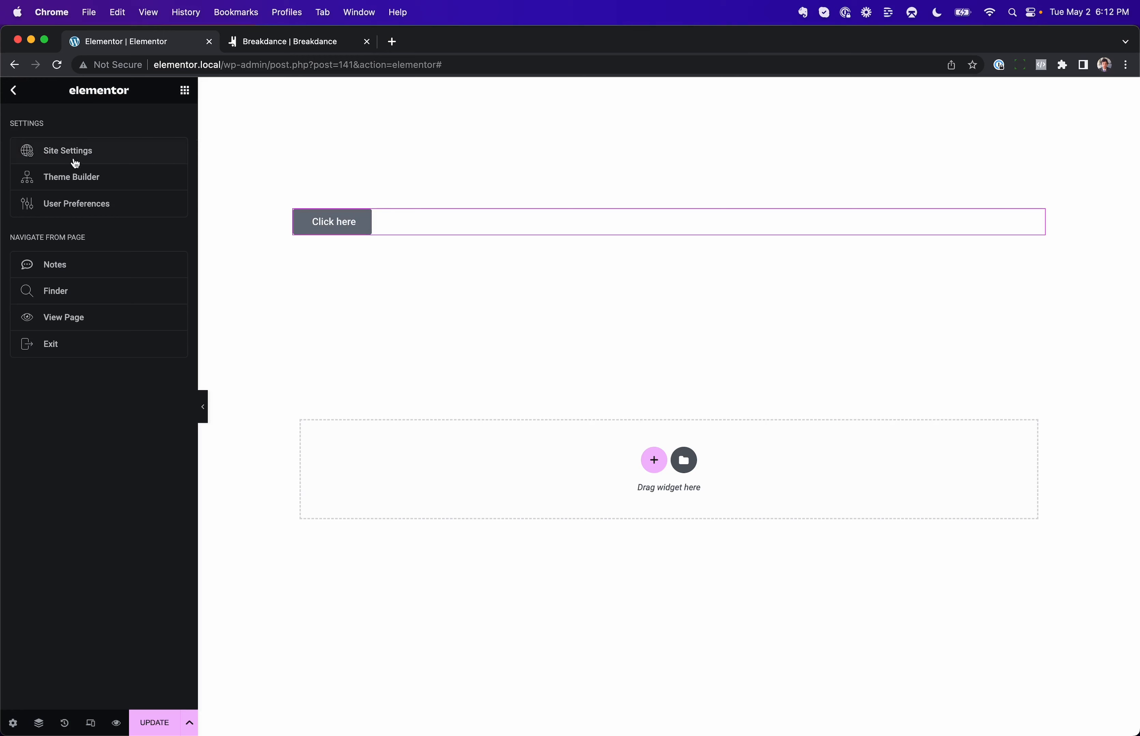
{"action": "left_click", "coordinate": [68, 151]}
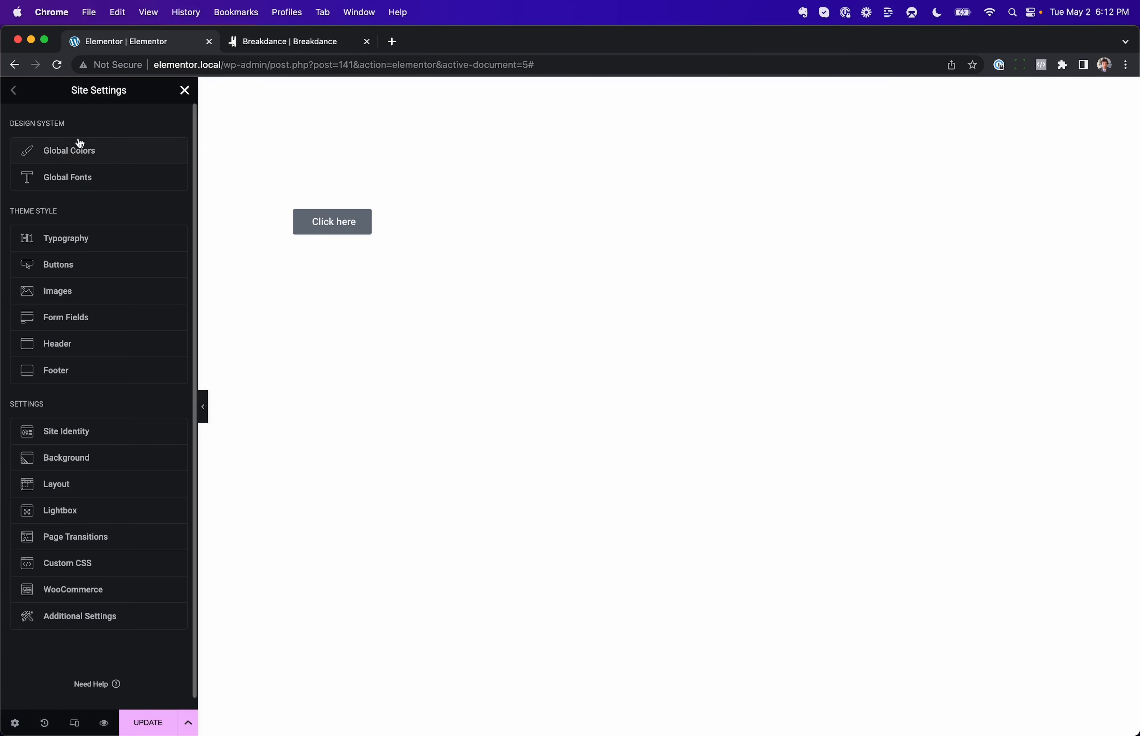
{"action": "left_click", "coordinate": [58, 264]}
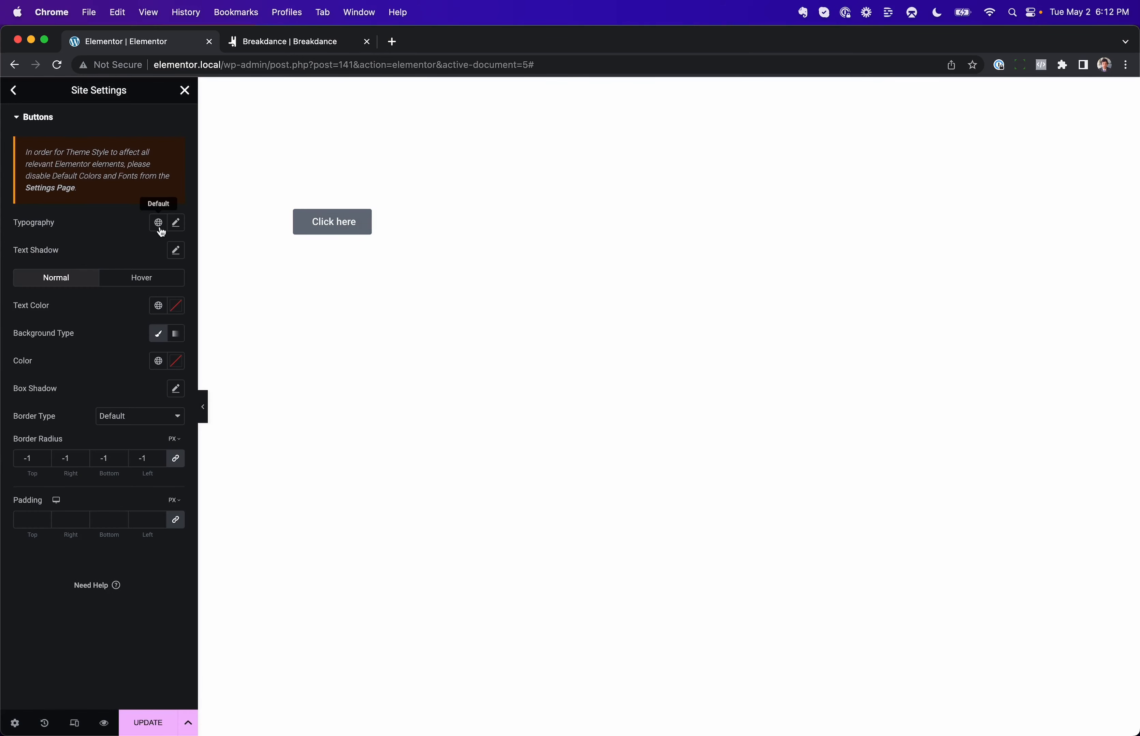
{"action": "mouse_move", "coordinate": [129, 603]}
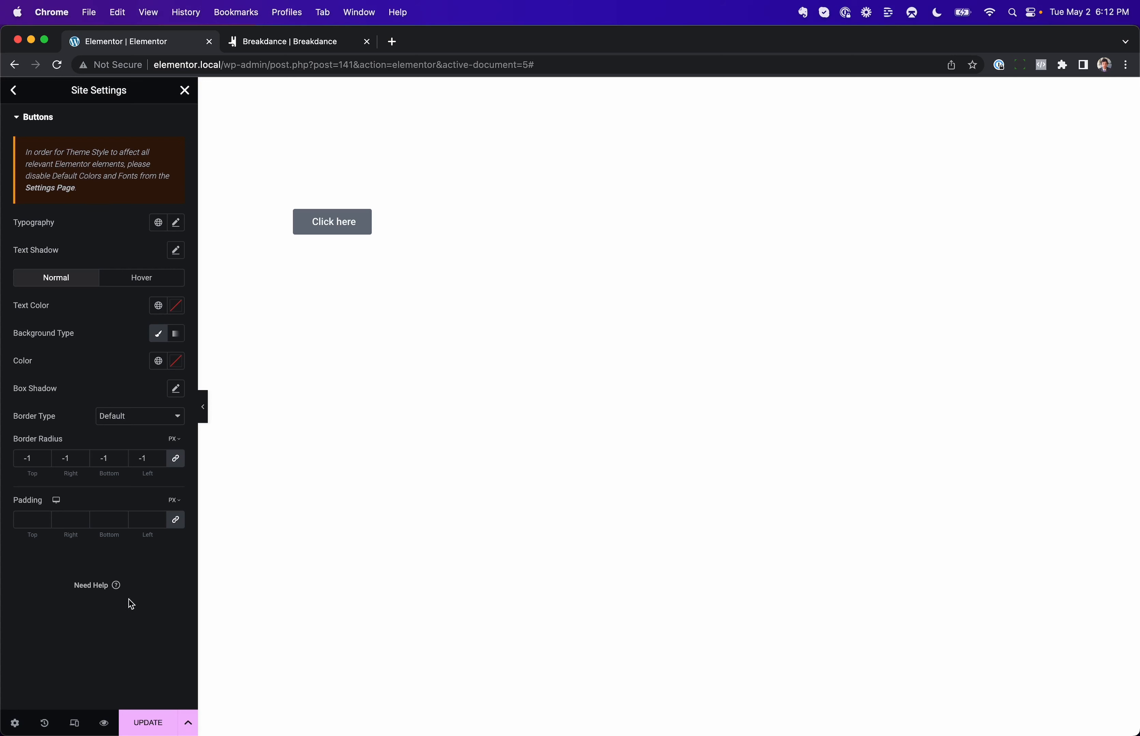
{"action": "left_click", "coordinate": [31, 458]}
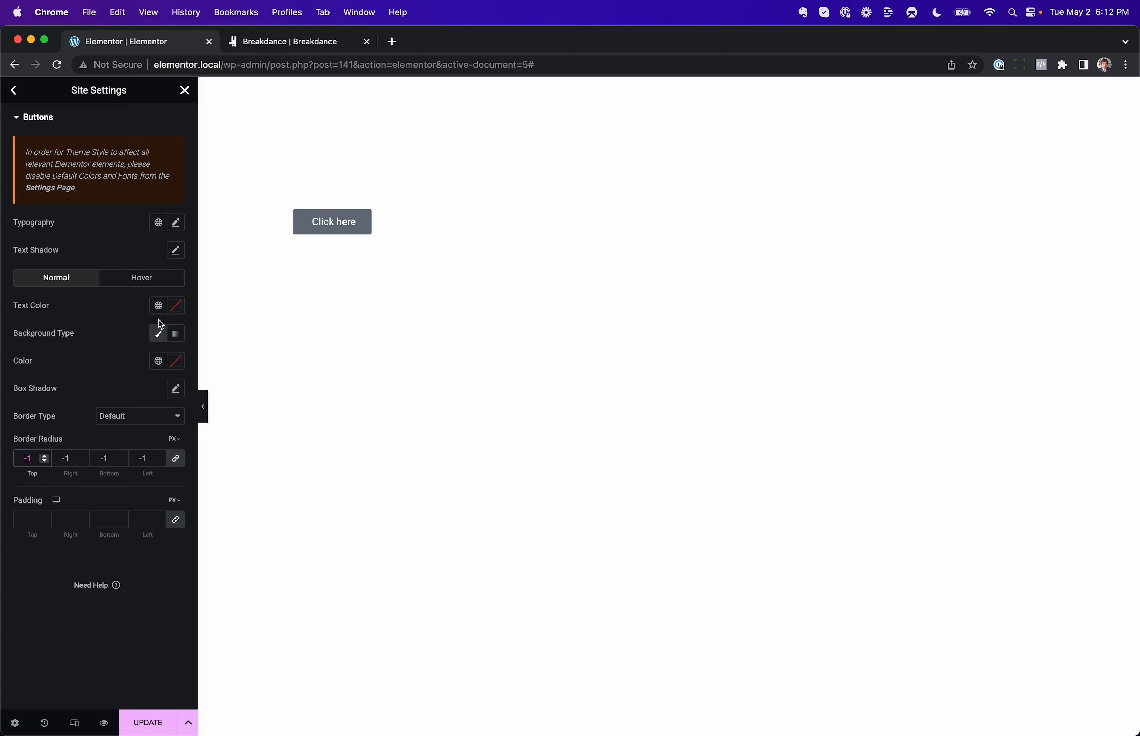
- Make the theme button background a purple-to-red gradient angled at 258 degrees
{"action": "left_click", "coordinate": [176, 333]}
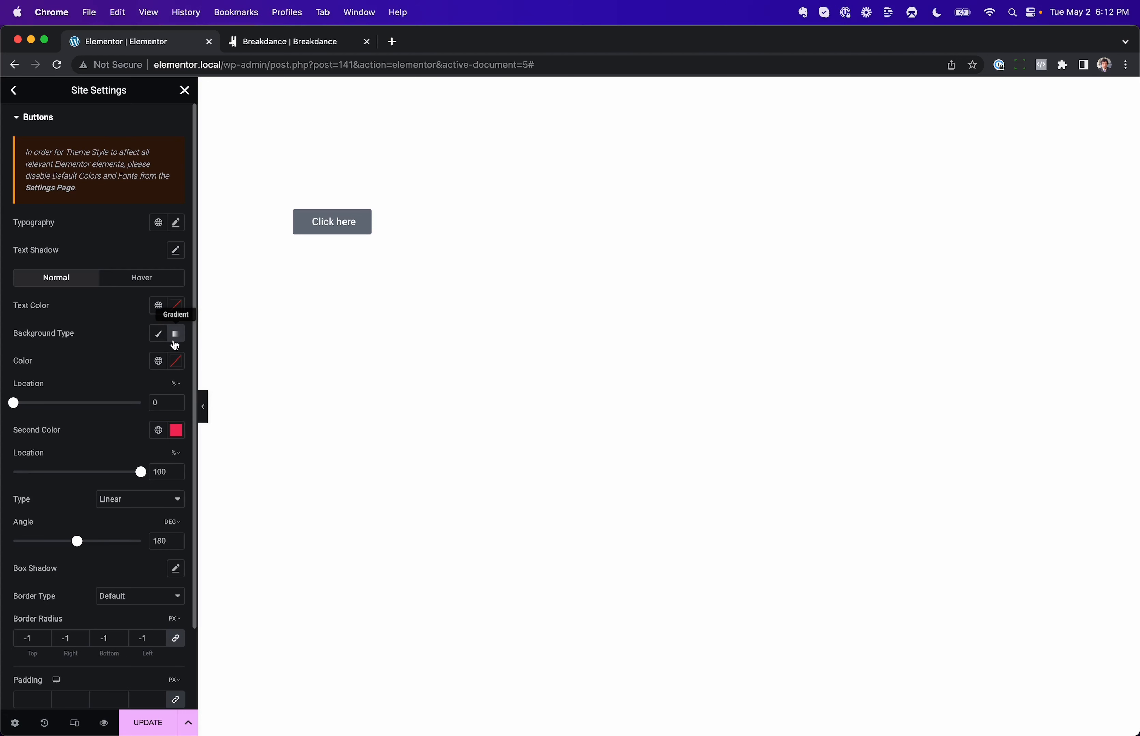
{"action": "left_click", "coordinate": [176, 361]}
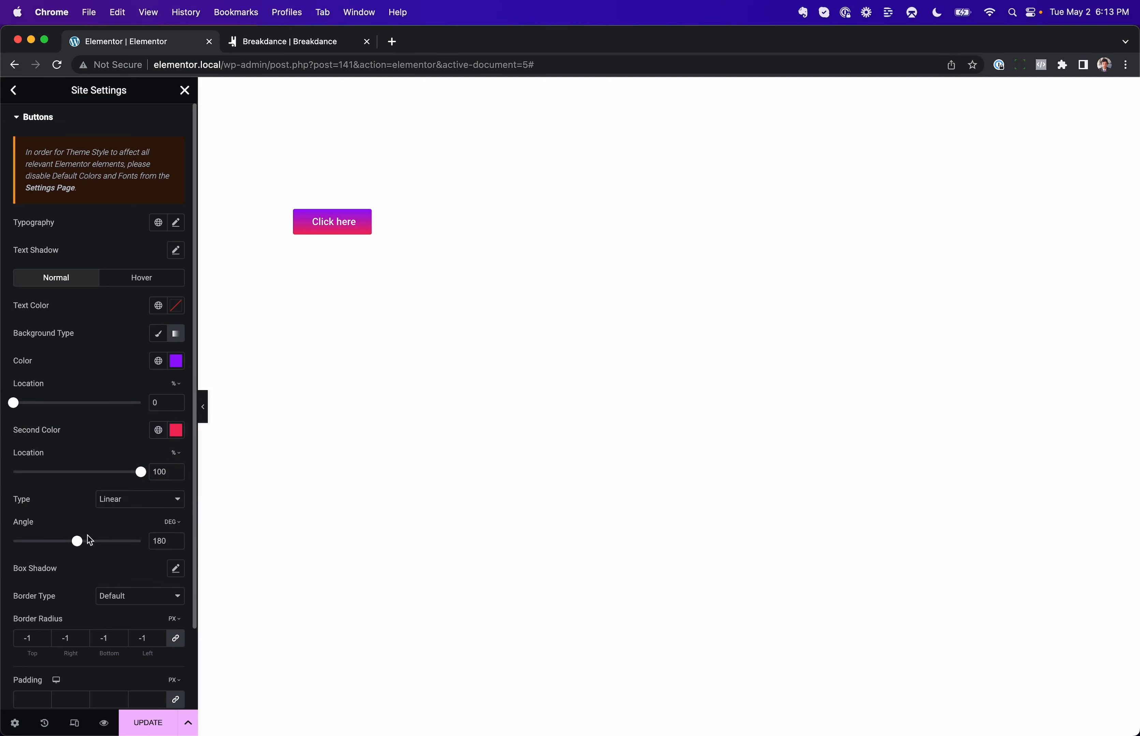
{"action": "left_click_drag", "start_coordinate": [78, 541], "coordinate": [104, 541]}
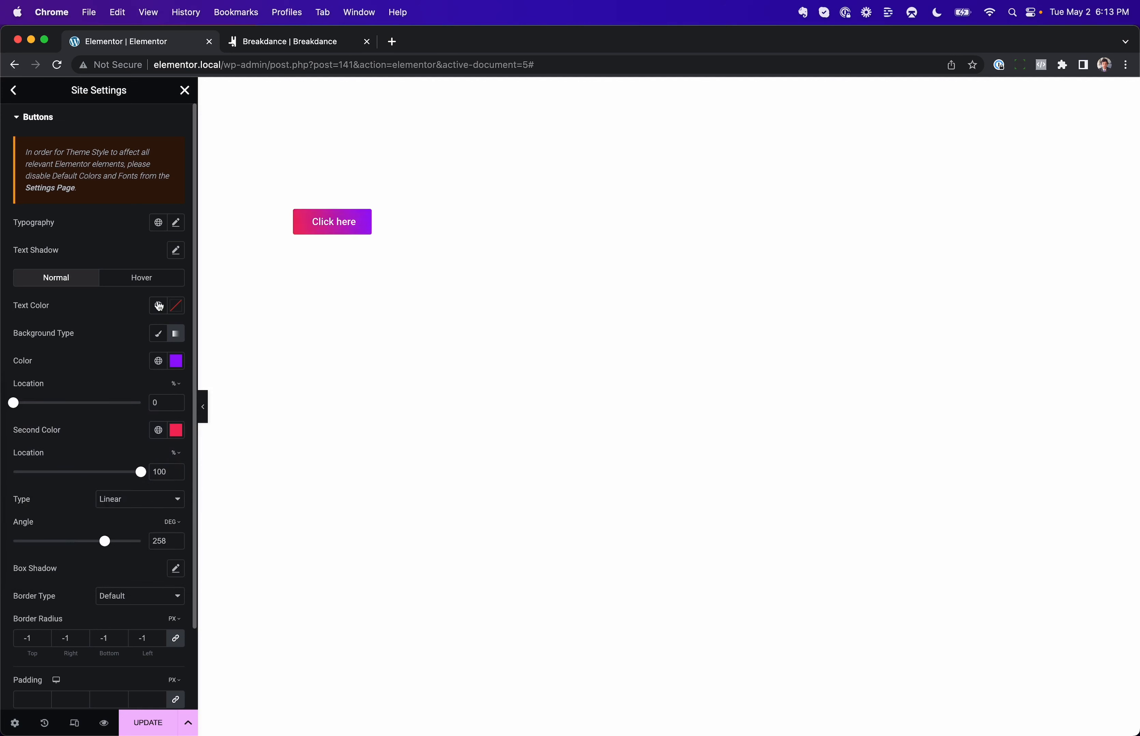
{"action": "mouse_move", "coordinate": [36, 105]}
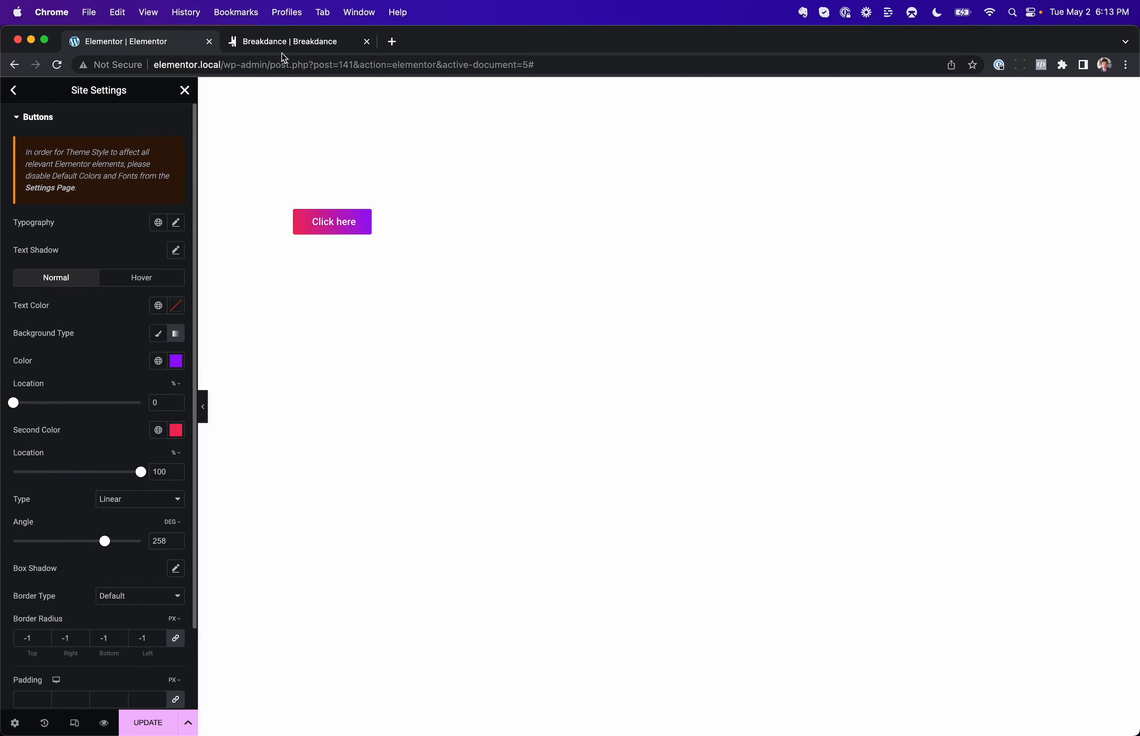
- Give the Primary button a linear gradient from magenta to purple #773dff
{"action": "left_click", "coordinate": [298, 41]}
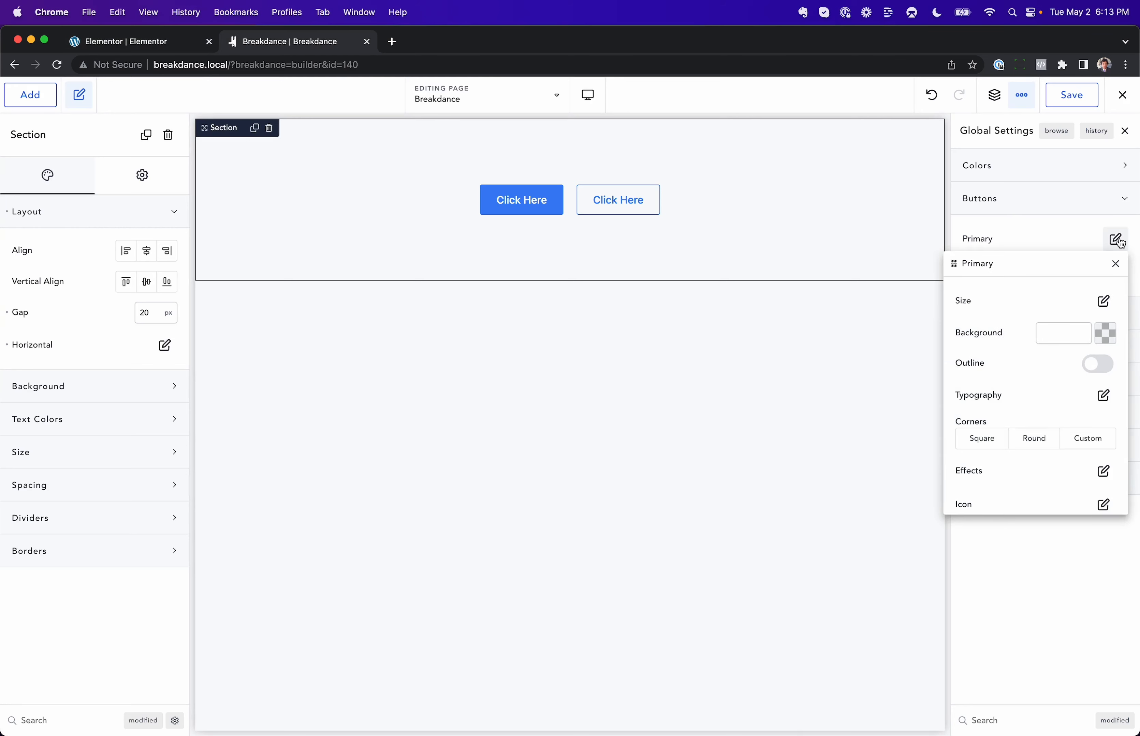
{"action": "left_click", "coordinate": [1104, 333]}
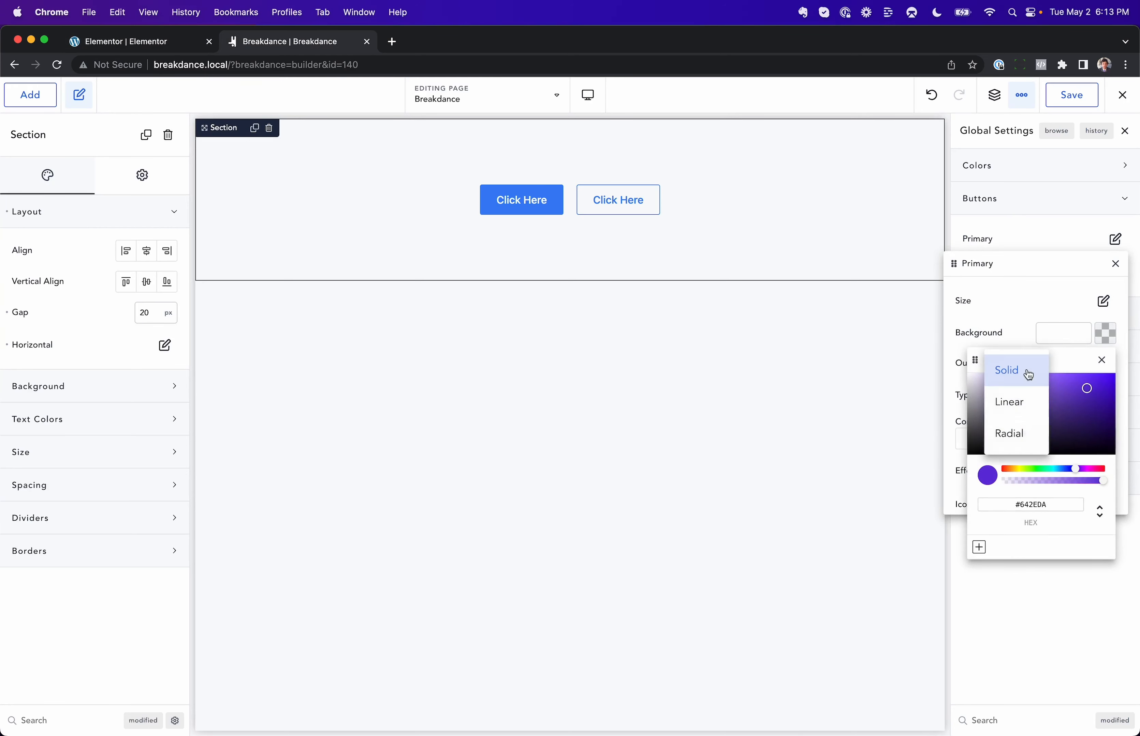
{"action": "left_click", "coordinate": [1008, 402]}
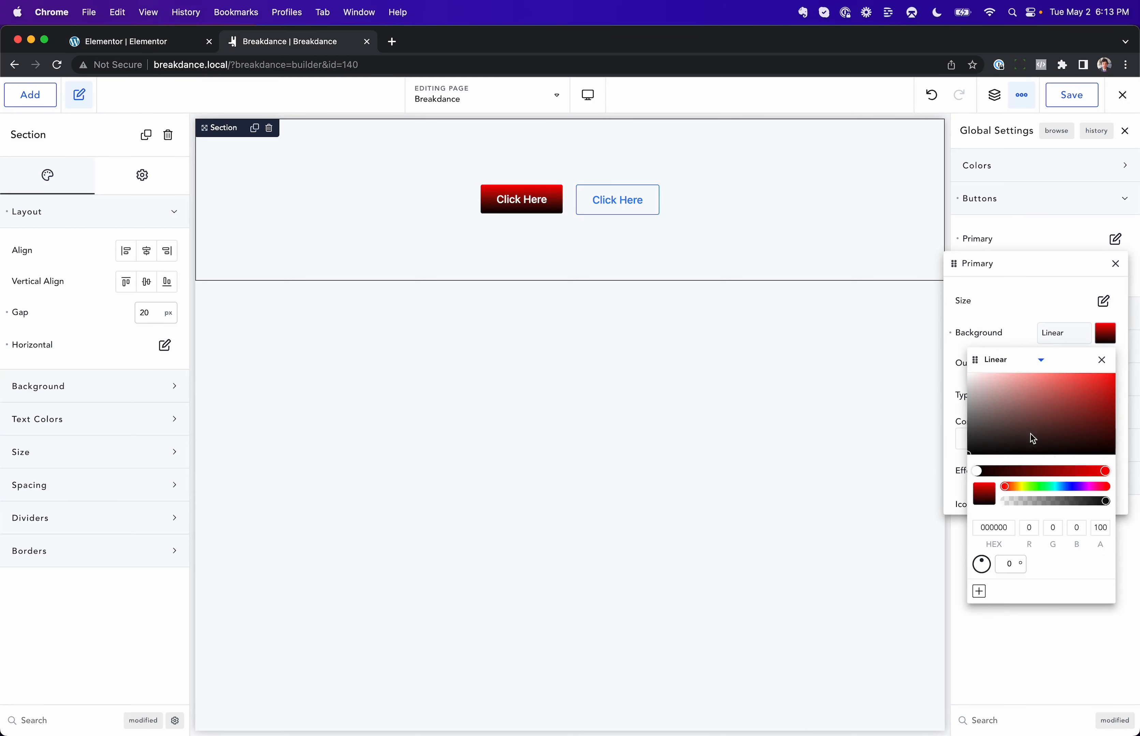
{"action": "left_click_drag", "start_coordinate": [980, 564], "coordinate": [980, 564]}
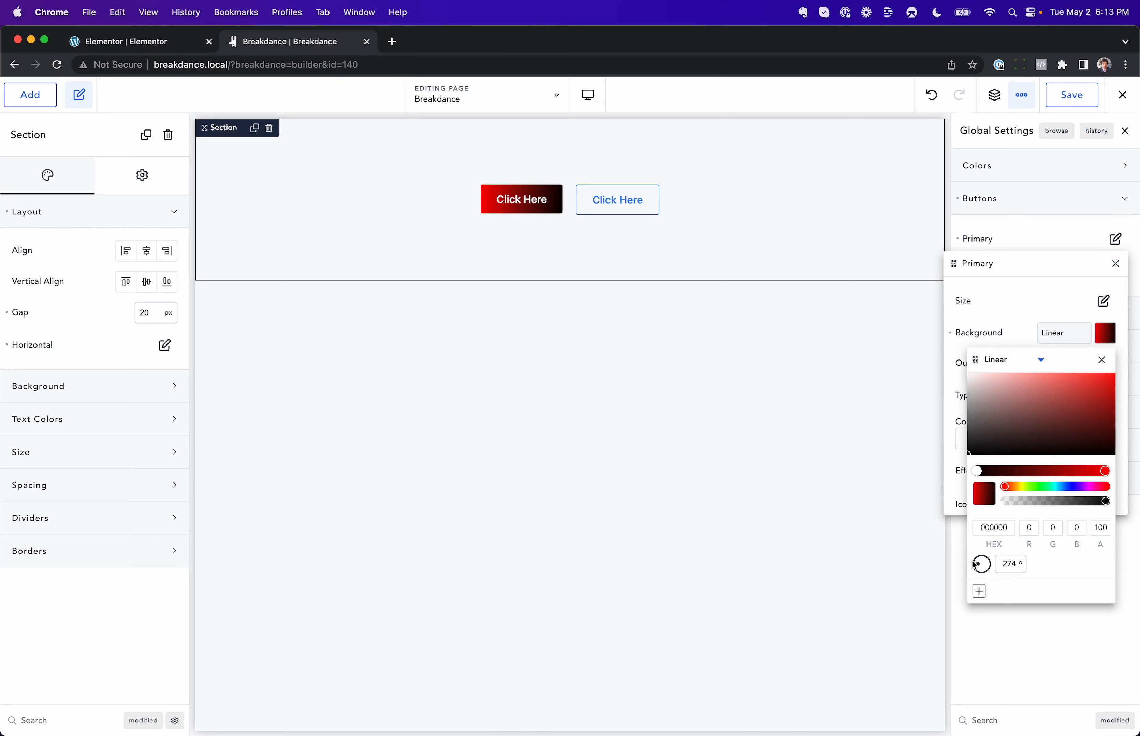
{"action": "left_click", "coordinate": [1022, 374]}
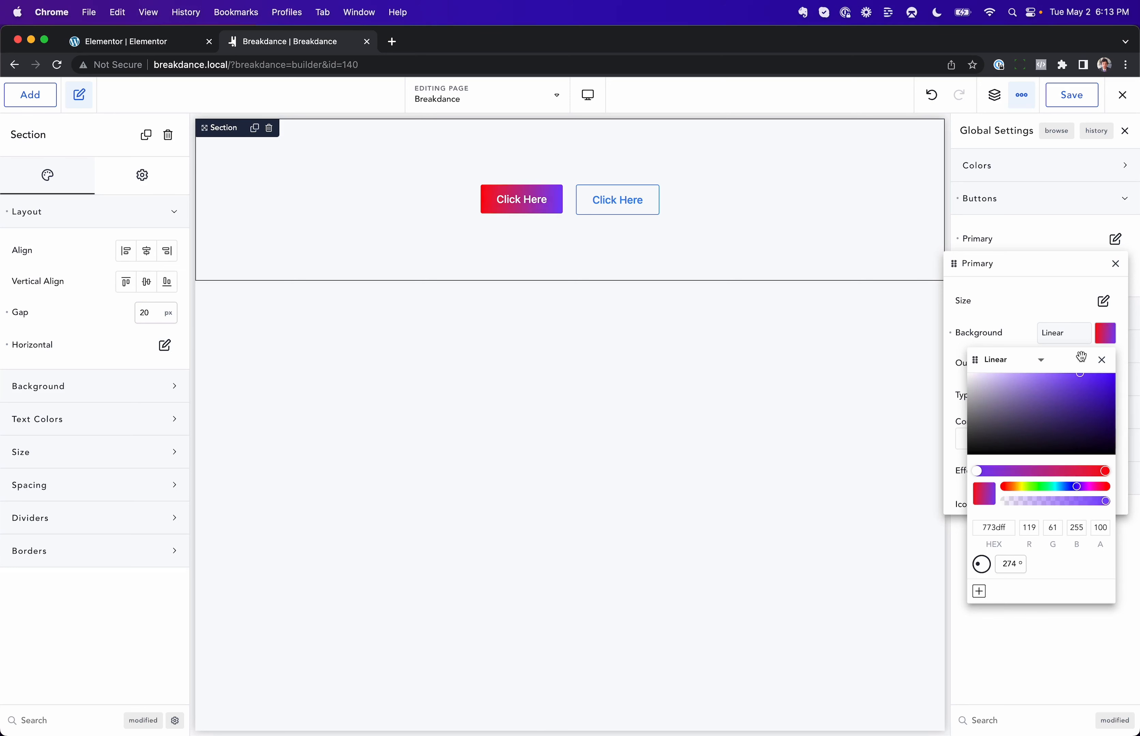
{"action": "left_click_drag", "start_coordinate": [1076, 471], "coordinate": [1102, 471]}
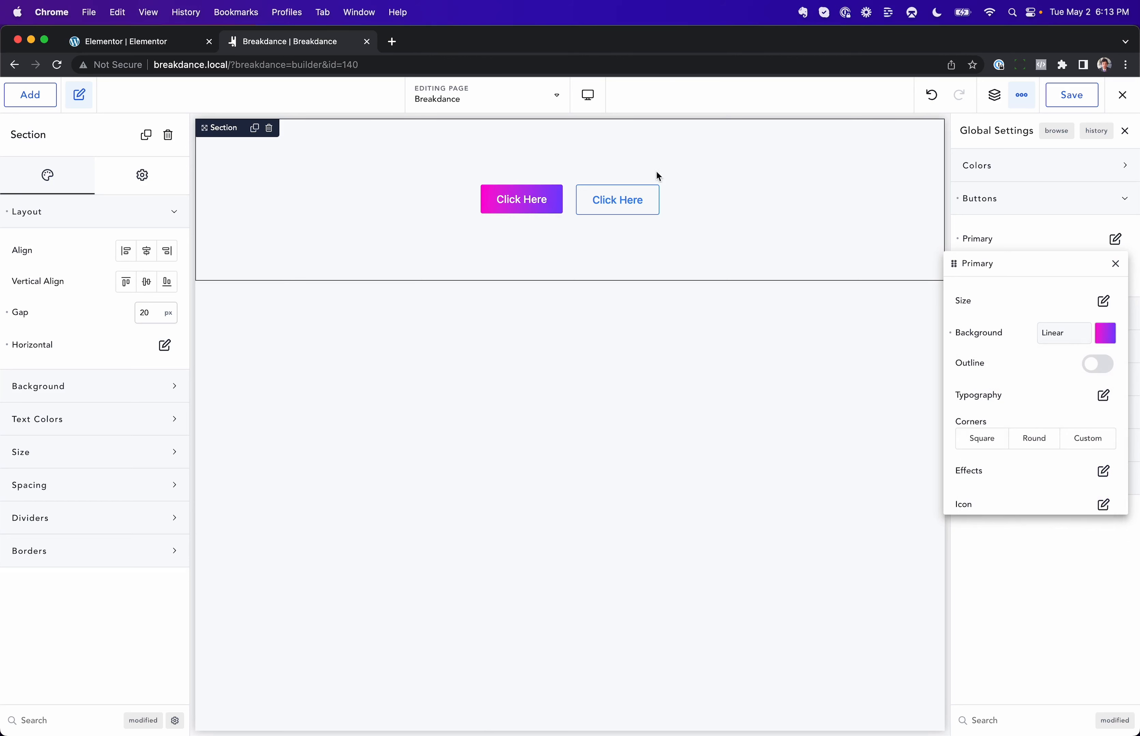
{"action": "left_click", "coordinate": [1115, 263]}
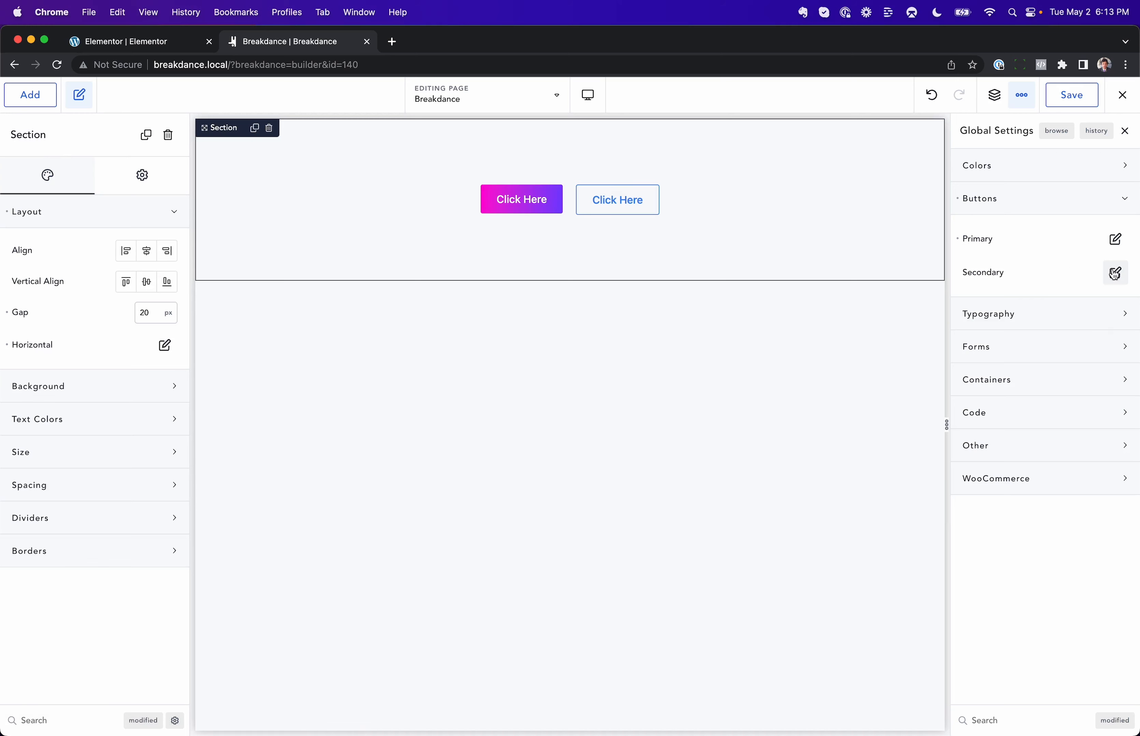
- Return to the Elementor editor with the second button's Style settings showing
{"action": "left_click", "coordinate": [131, 42]}
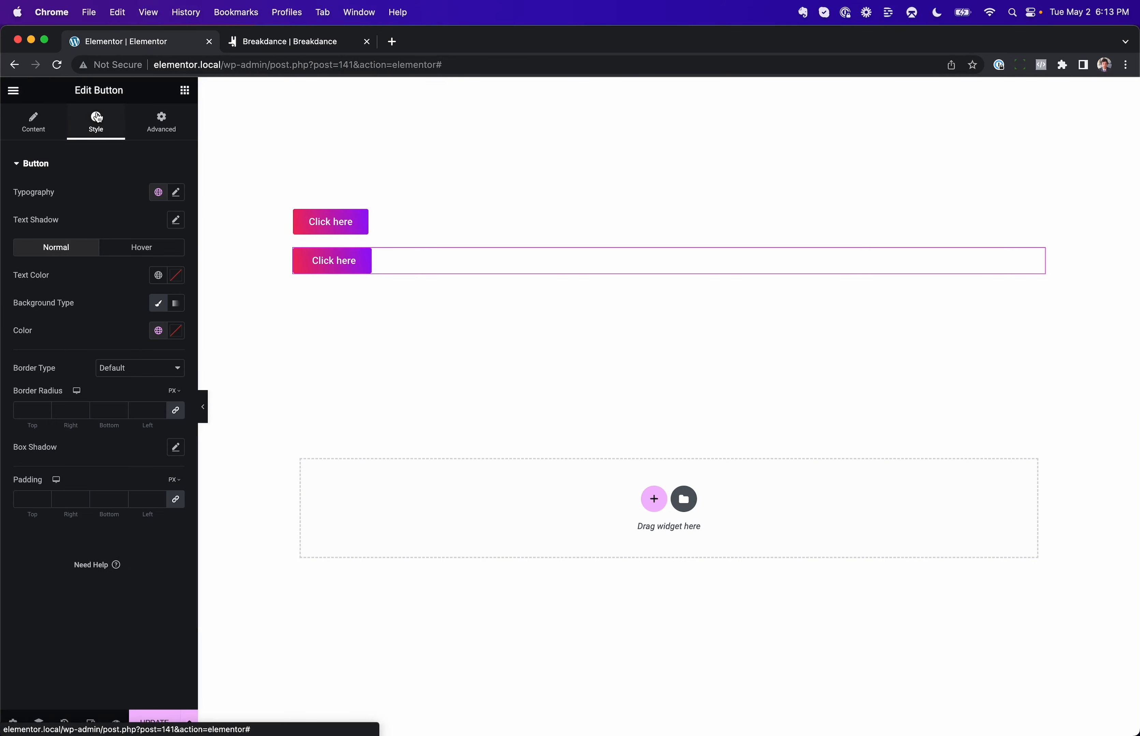
{"action": "mouse_move", "coordinate": [97, 298]}
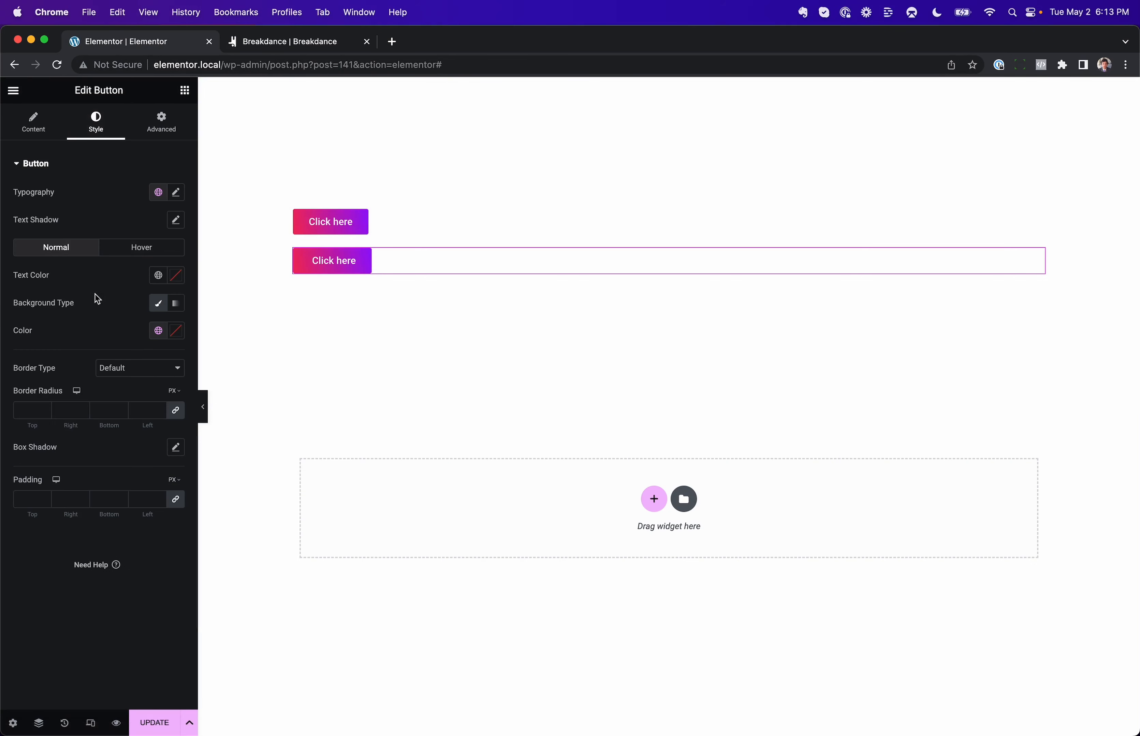
{"action": "mouse_move", "coordinate": [157, 303]}
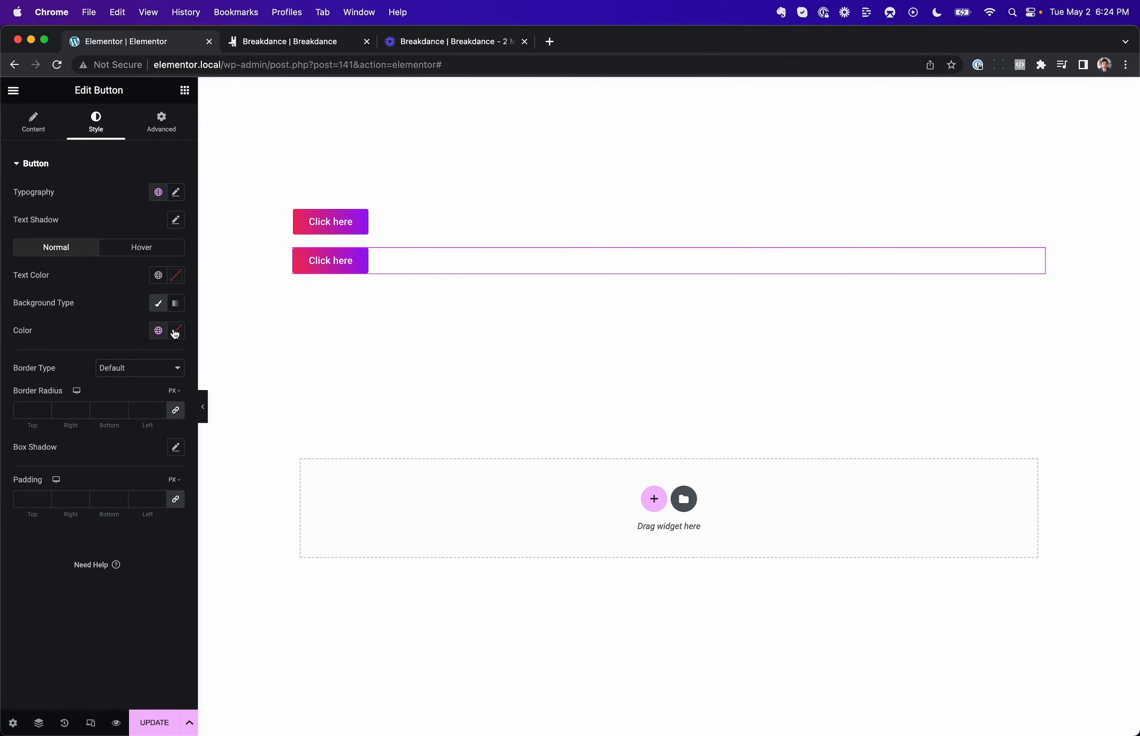
- Pick red as the second button's own background colour
{"action": "left_click", "coordinate": [174, 331]}
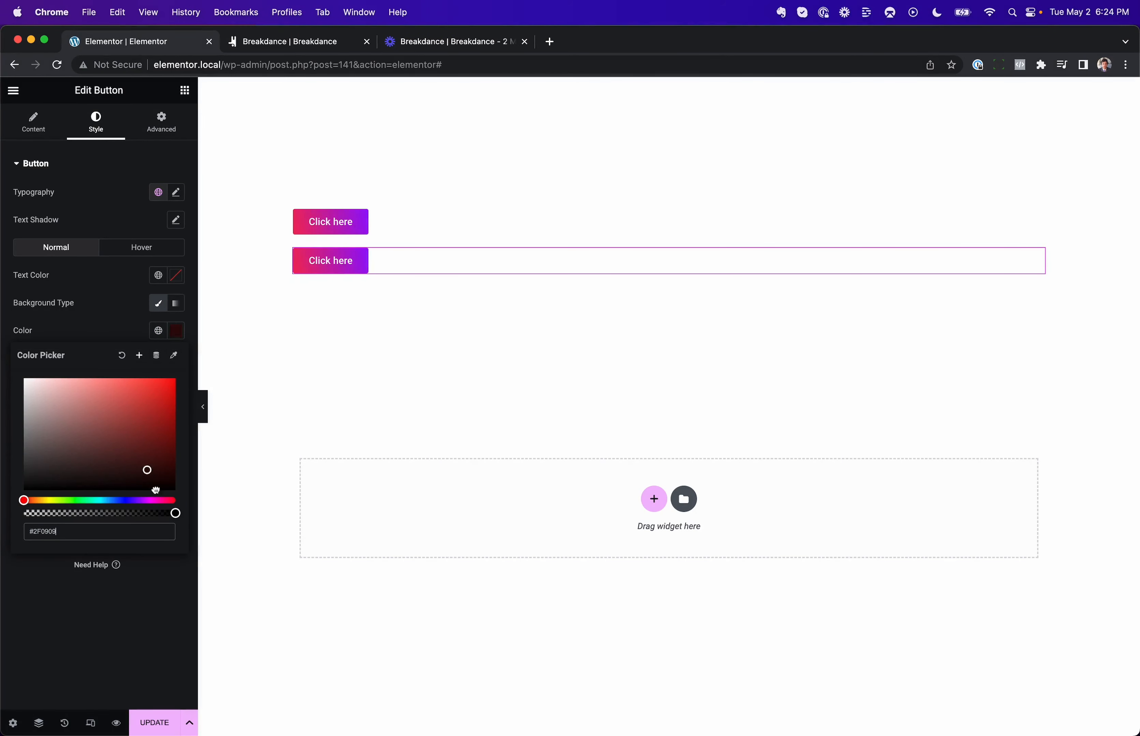
{"action": "left_click_drag", "start_coordinate": [146, 469], "coordinate": [125, 384]}
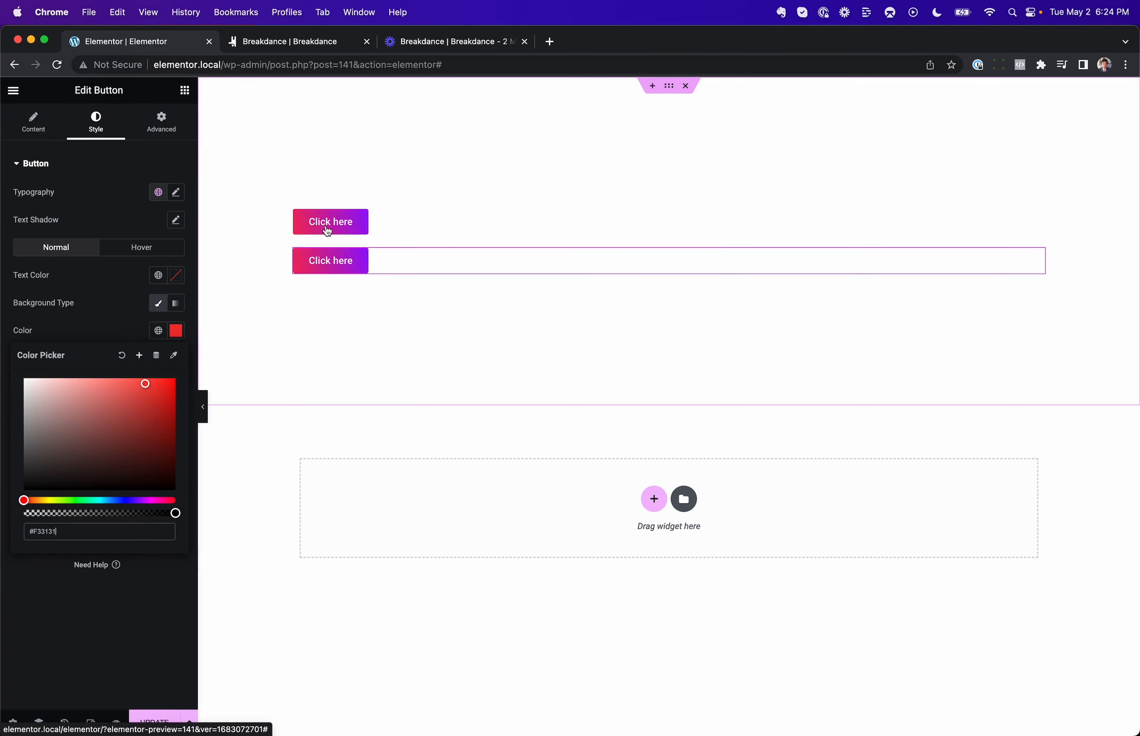
{"action": "mouse_move", "coordinate": [298, 294]}
{"action": "type", "text": "#000000"}
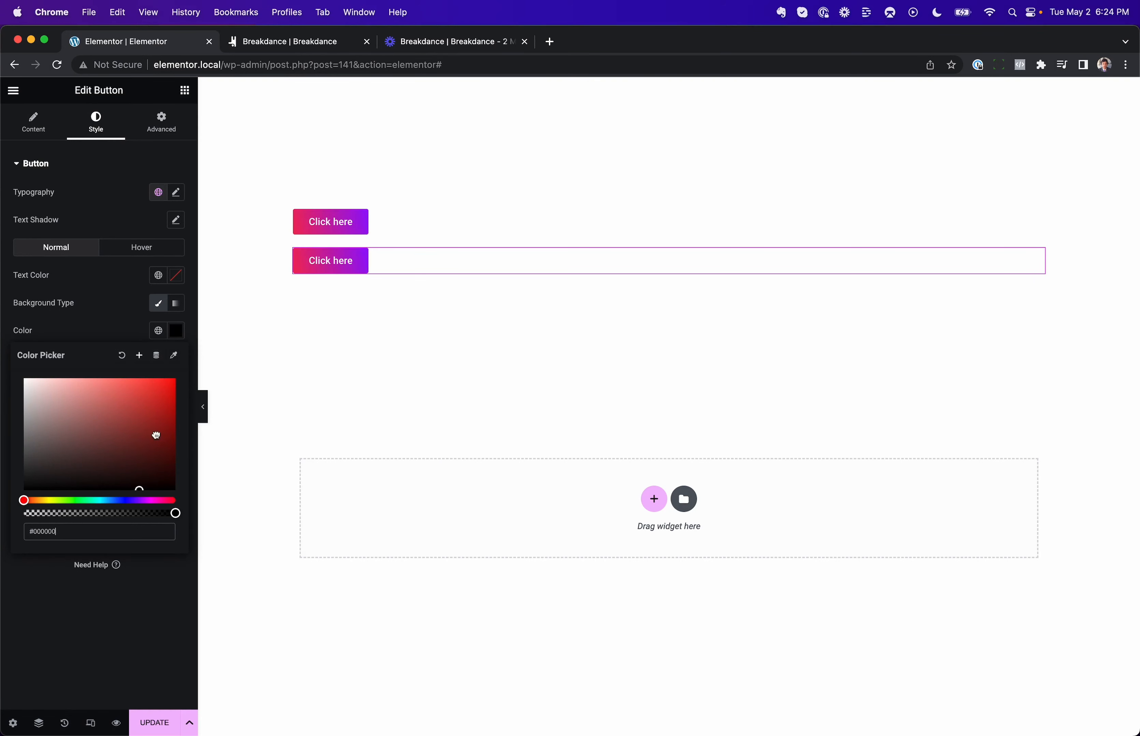
{"action": "left_click", "coordinate": [124, 338]}
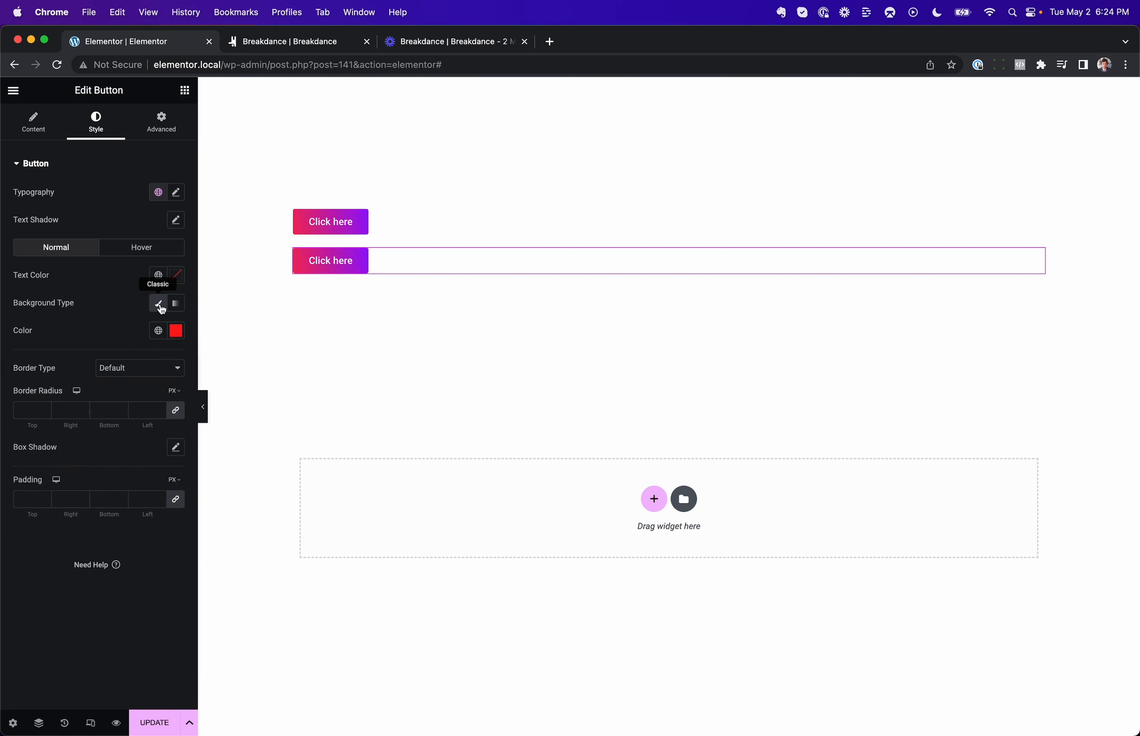
- Switch the background to a gradient with both colour stops cleared to transparent
{"action": "left_click", "coordinate": [176, 304]}
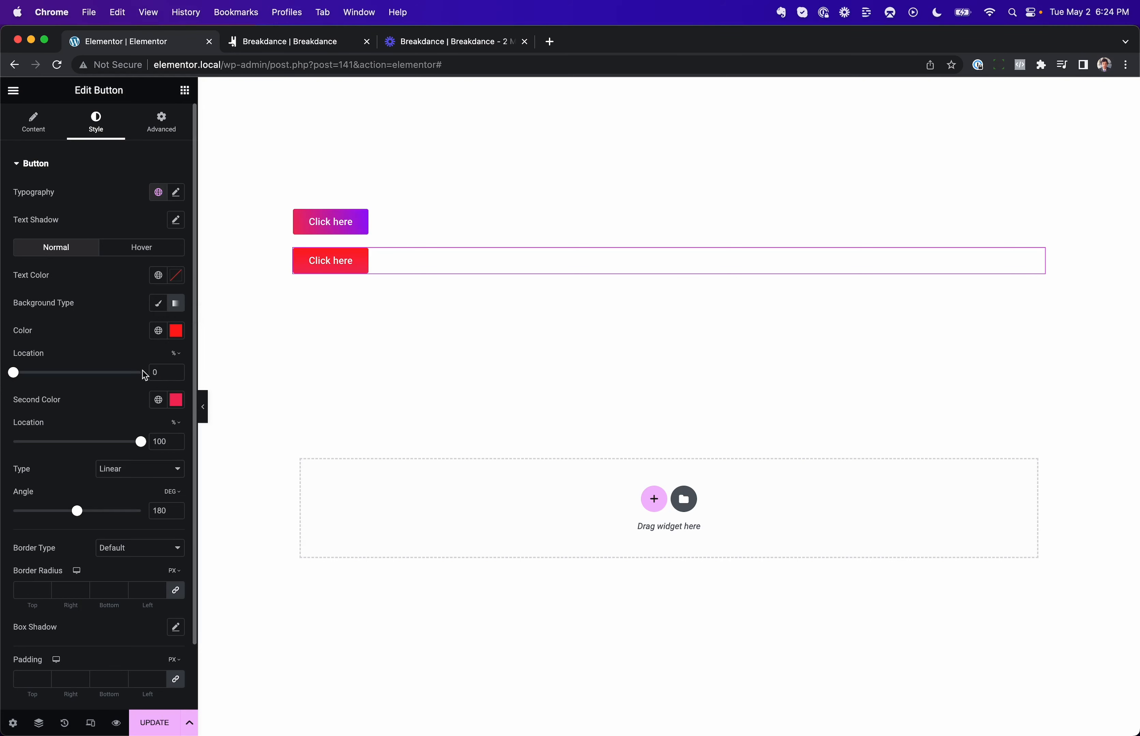
{"action": "left_click", "coordinate": [175, 331]}
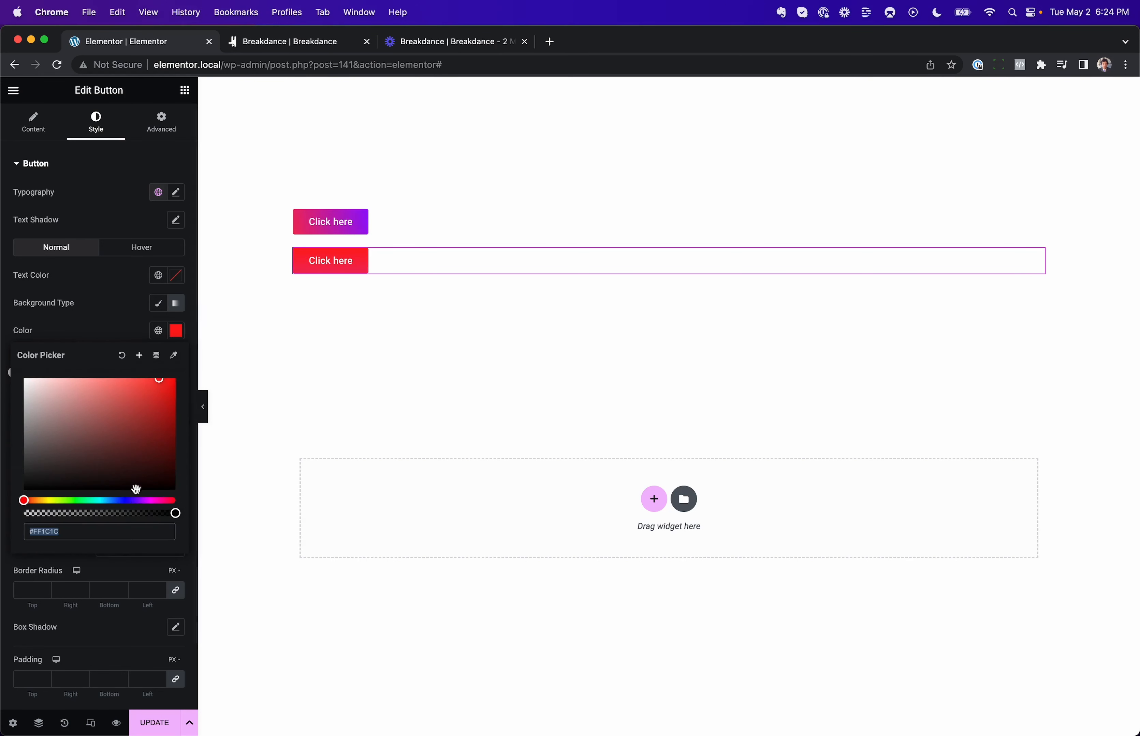
{"action": "left_click", "coordinate": [176, 303]}
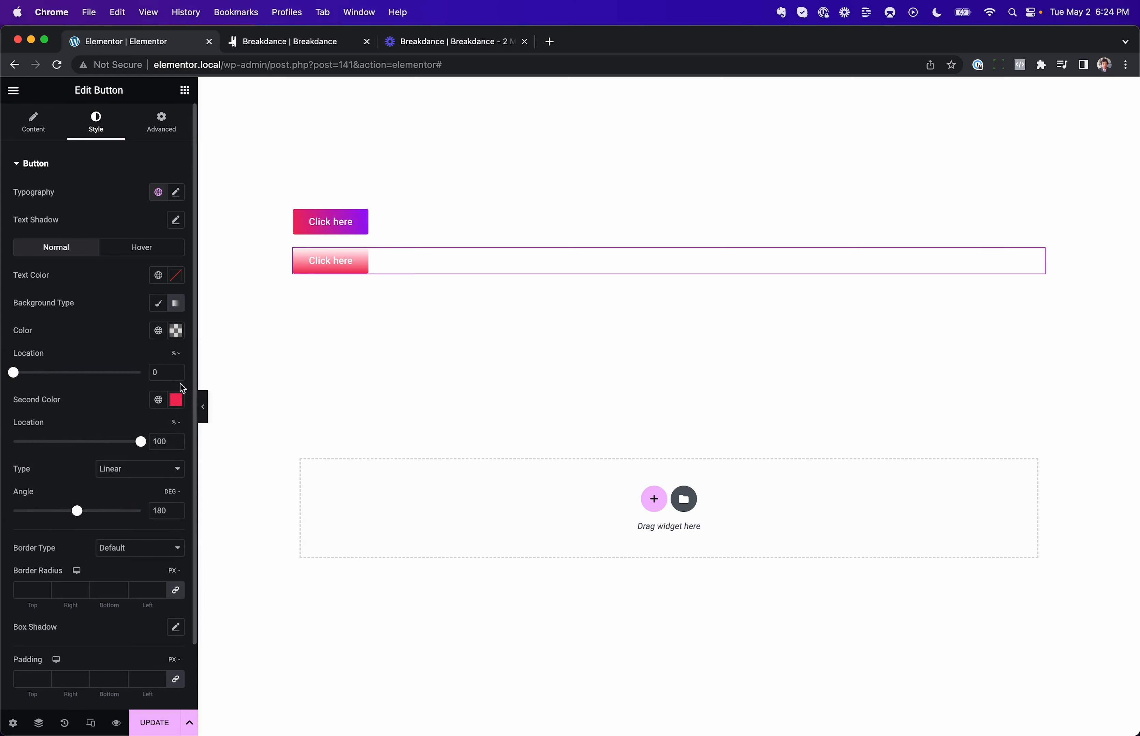
{"action": "left_click", "coordinate": [175, 399]}
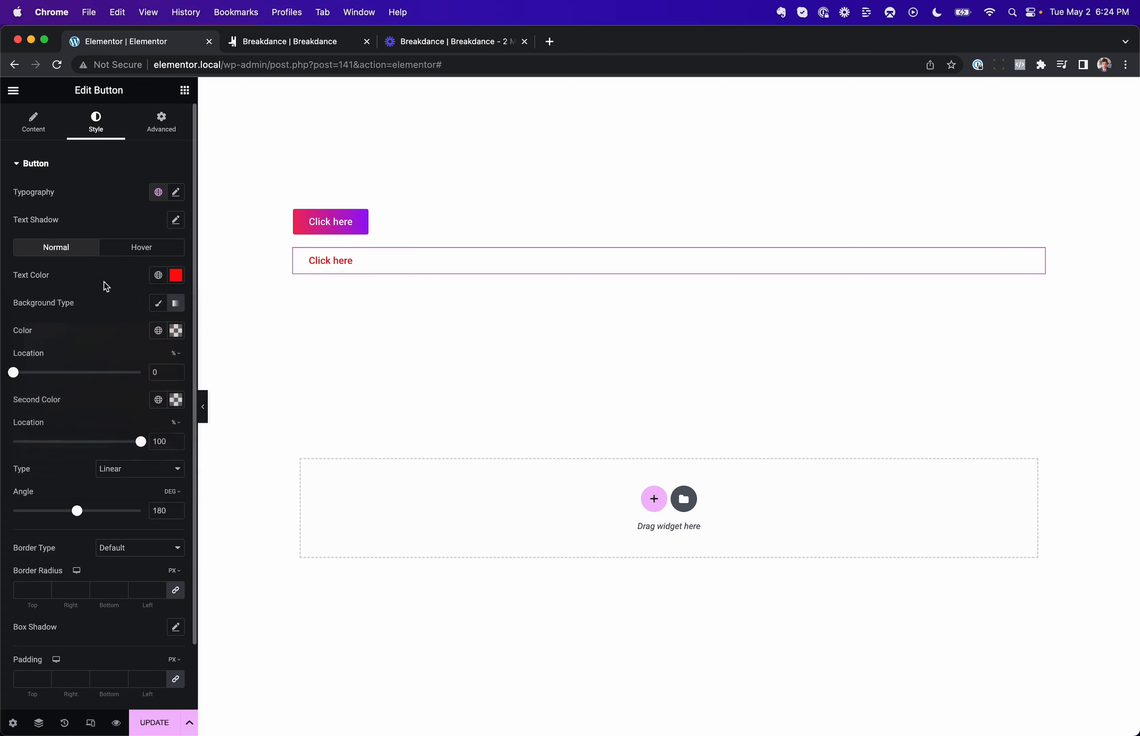
- Set Border Type to Solid at 2px on all sides, then return to Breakdance
{"action": "scroll", "scroll_direction": "down", "scroll_amount": 3}
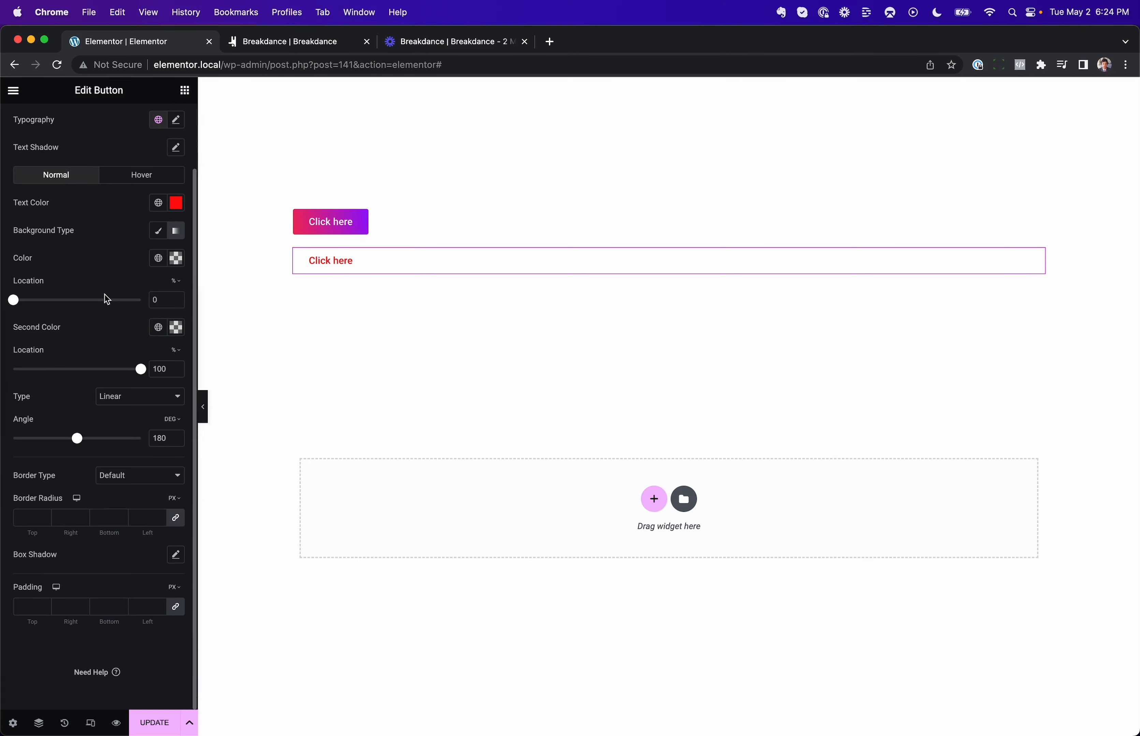
{"action": "left_click", "coordinate": [139, 475]}
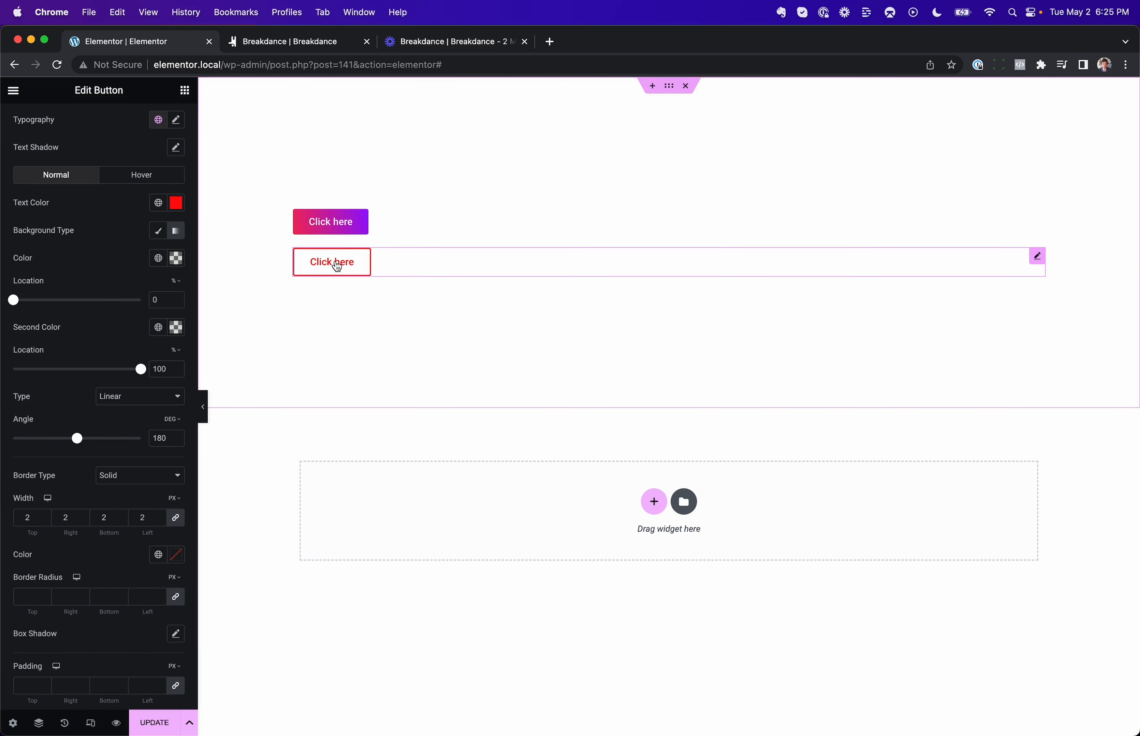
{"action": "mouse_move", "coordinate": [327, 275]}
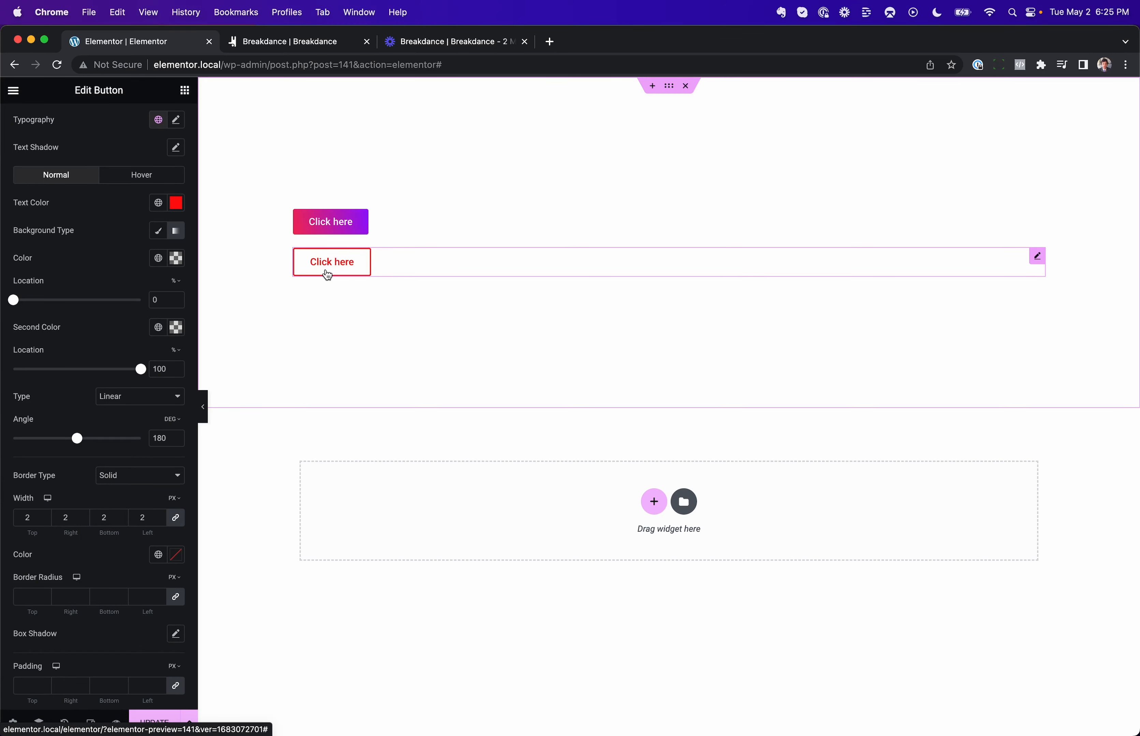
{"action": "mouse_move", "coordinate": [377, 315]}
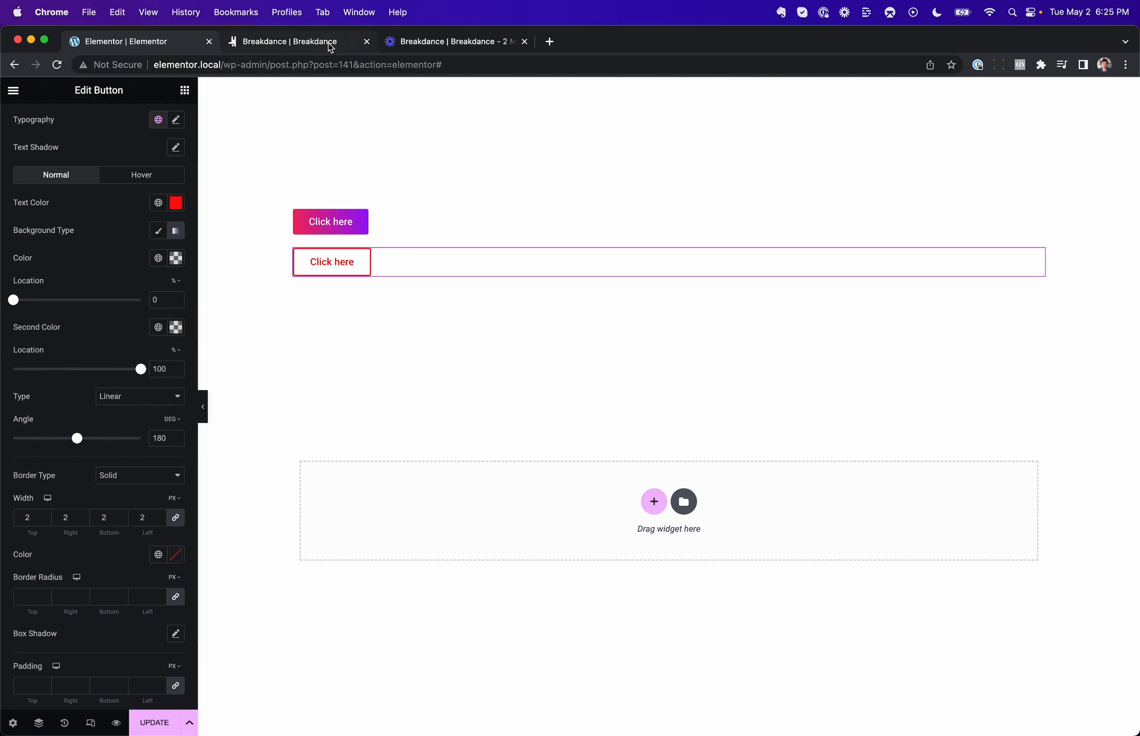
{"action": "left_click", "coordinate": [287, 42]}
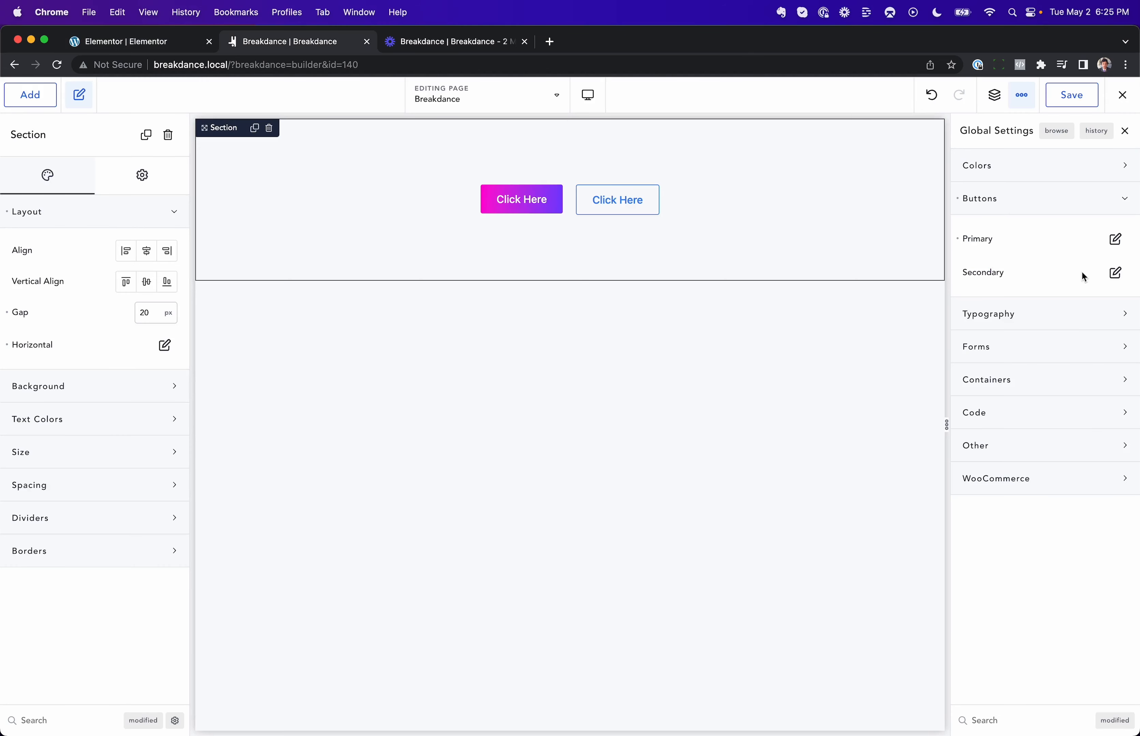
- Toggle Outline on for the Secondary button style and set its width
{"action": "left_click", "coordinate": [1115, 272]}
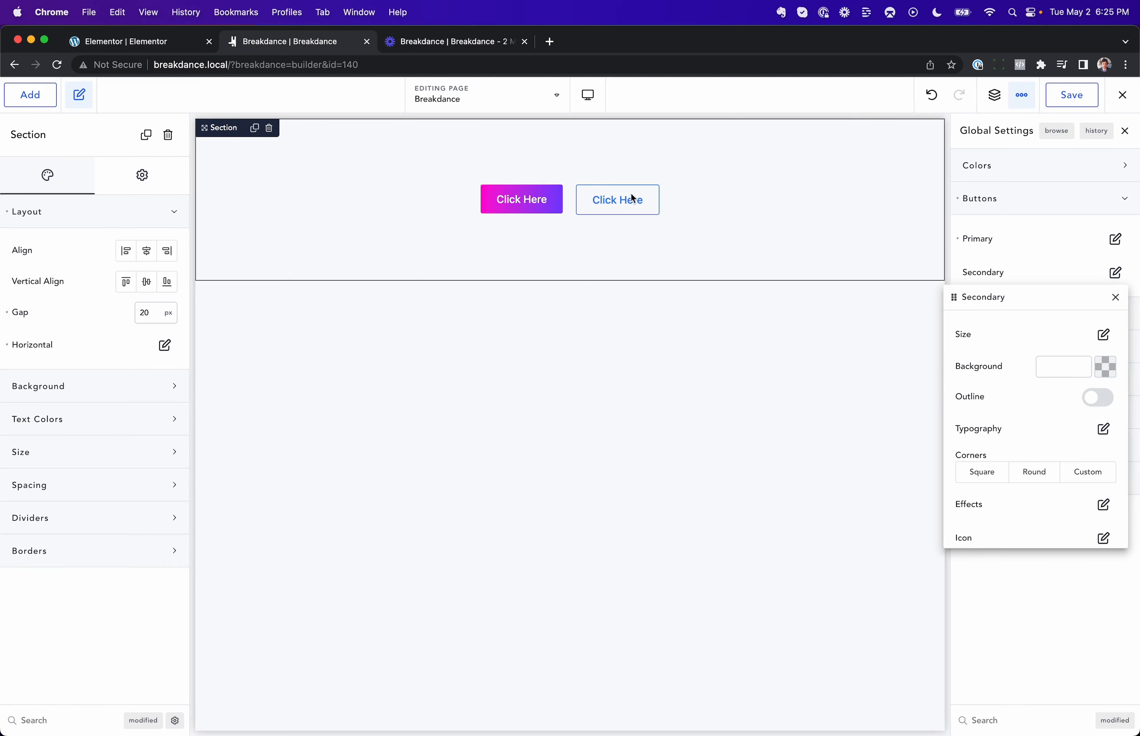
{"action": "mouse_move", "coordinate": [1104, 388]}
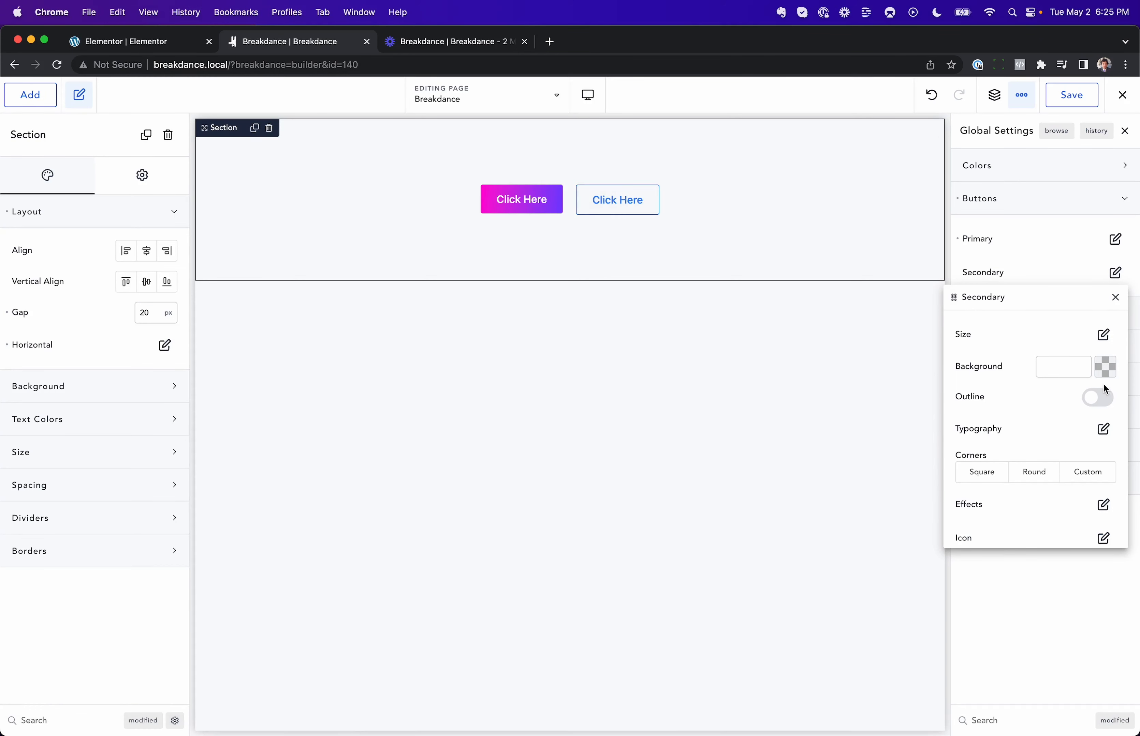
{"action": "left_click", "coordinate": [1097, 397]}
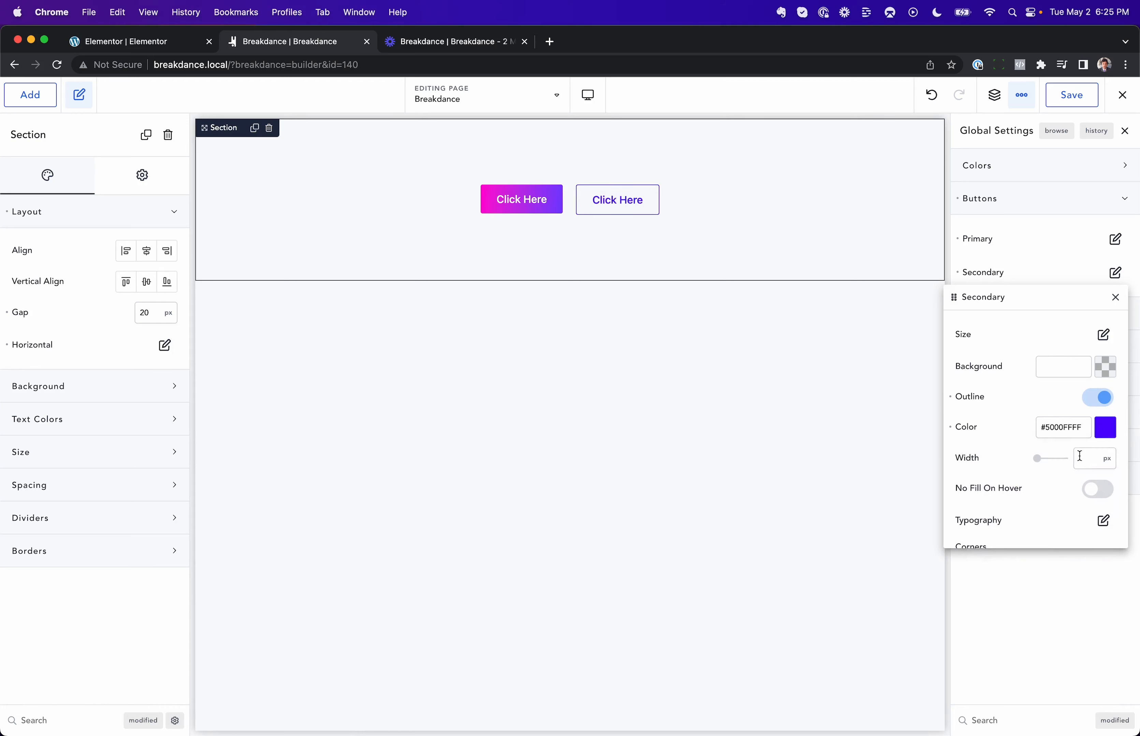
{"action": "left_click", "coordinate": [1115, 296]}
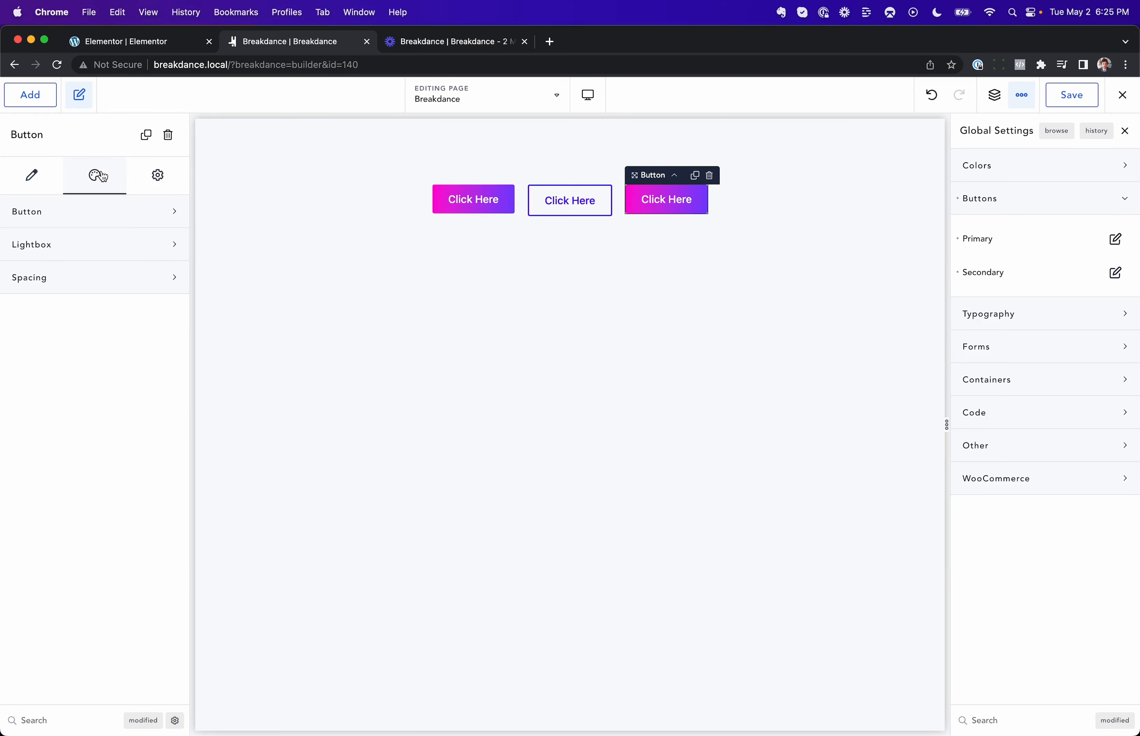
- Switch the third Click Here button from the Primary preset to a plain dark solid style
{"action": "left_click", "coordinate": [27, 211]}
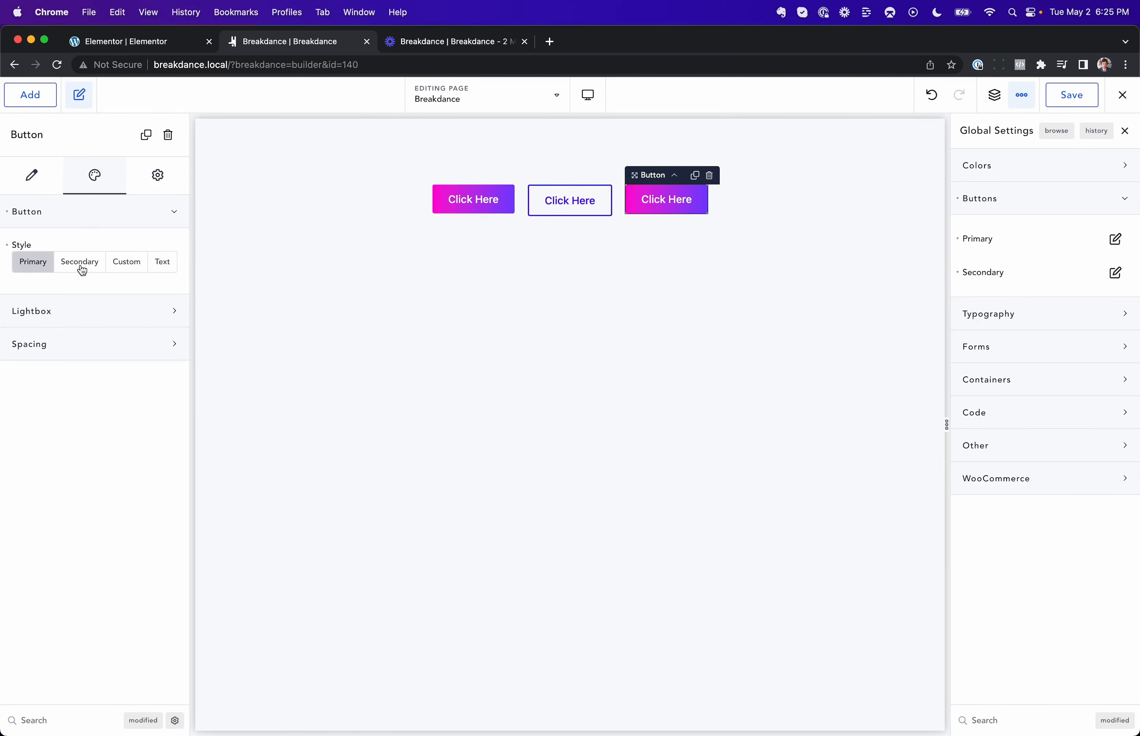
{"action": "left_click", "coordinate": [80, 262]}
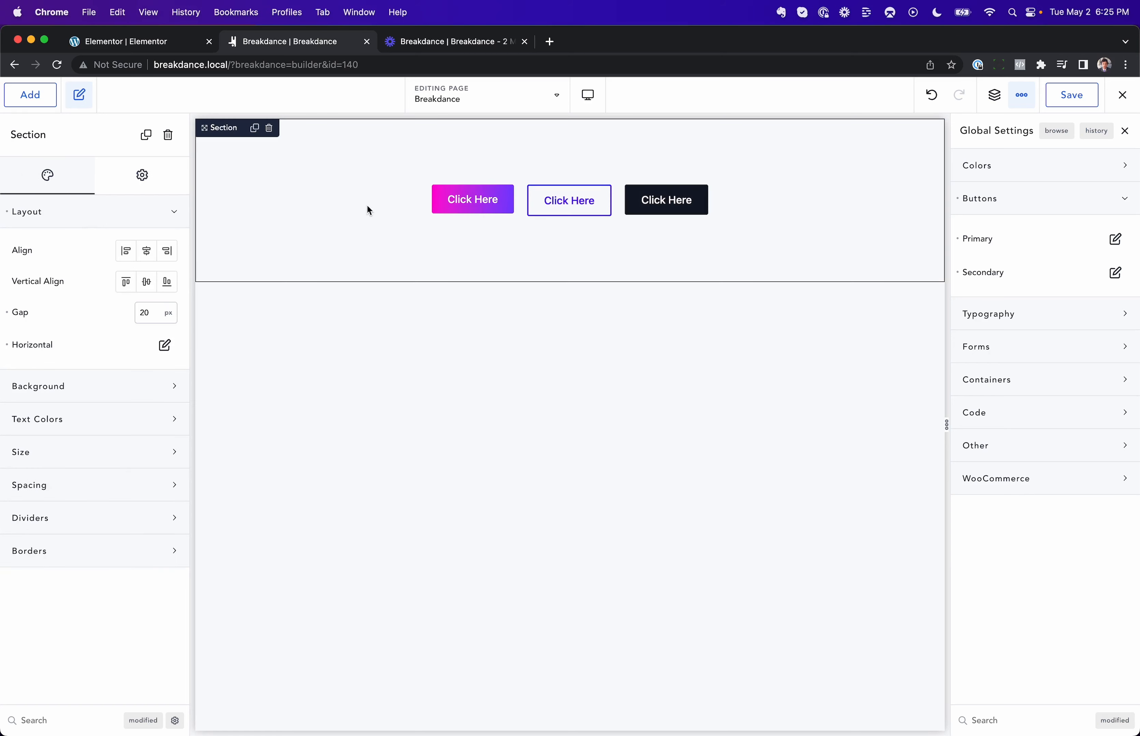
{"action": "mouse_move", "coordinate": [473, 198]}
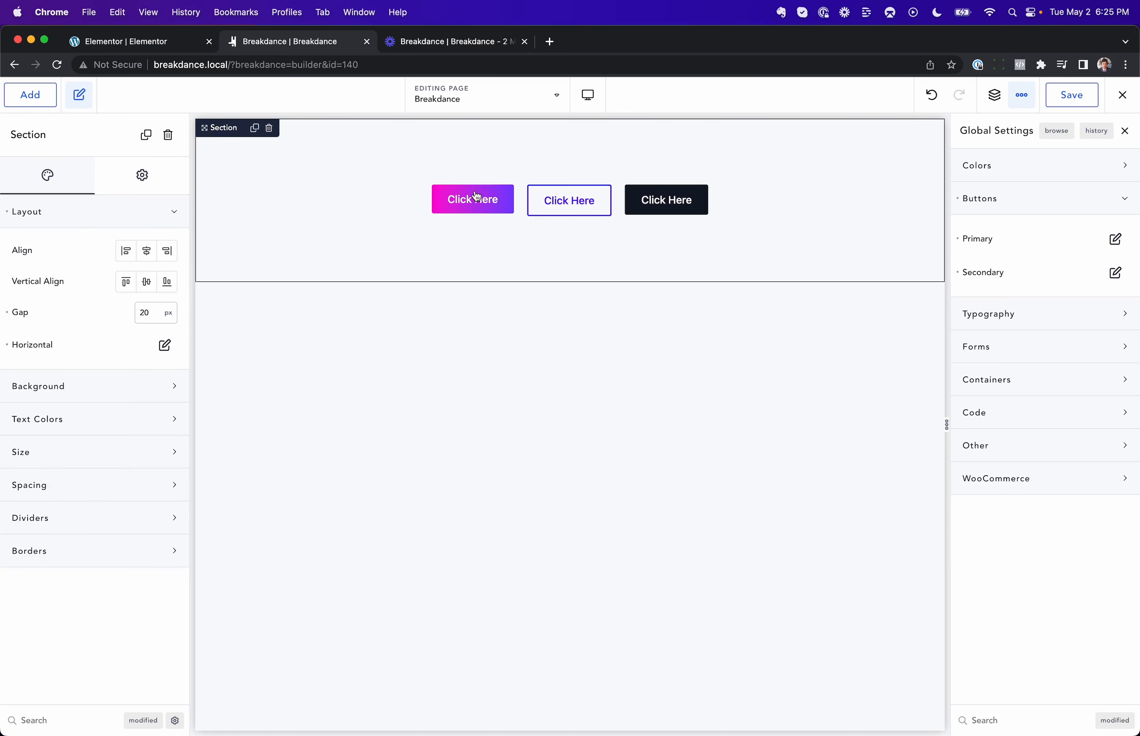
{"action": "mouse_move", "coordinate": [525, 268]}
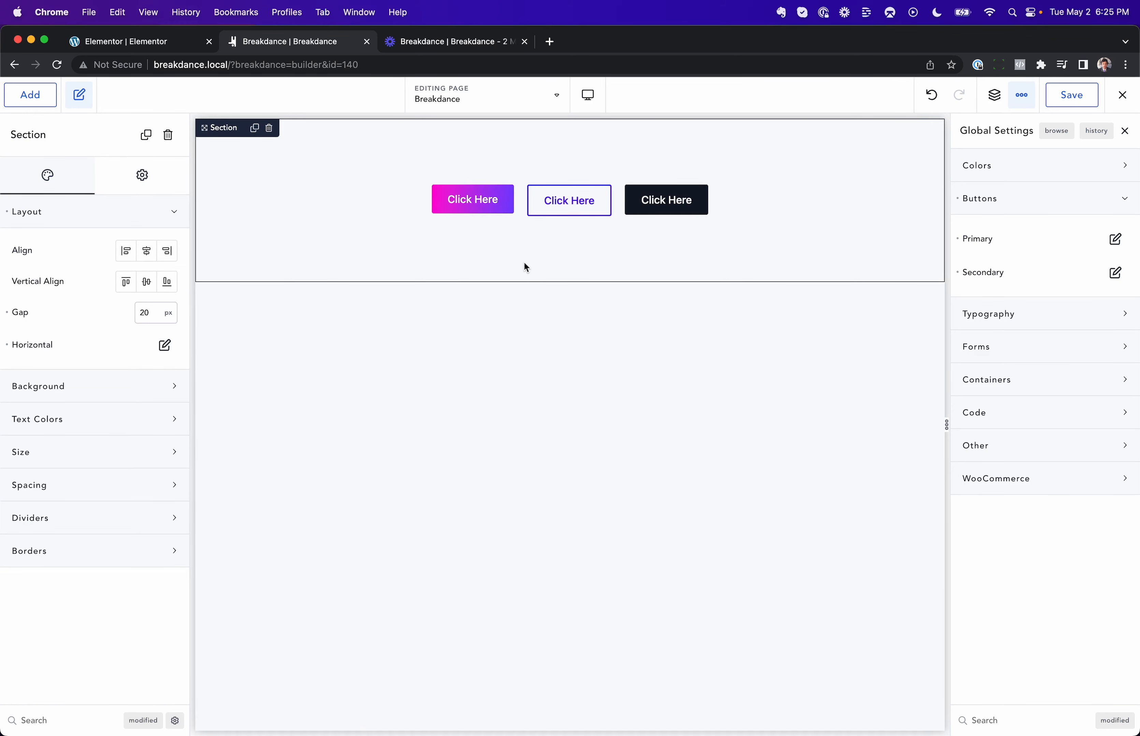
{"action": "mouse_move", "coordinate": [165, 59]}
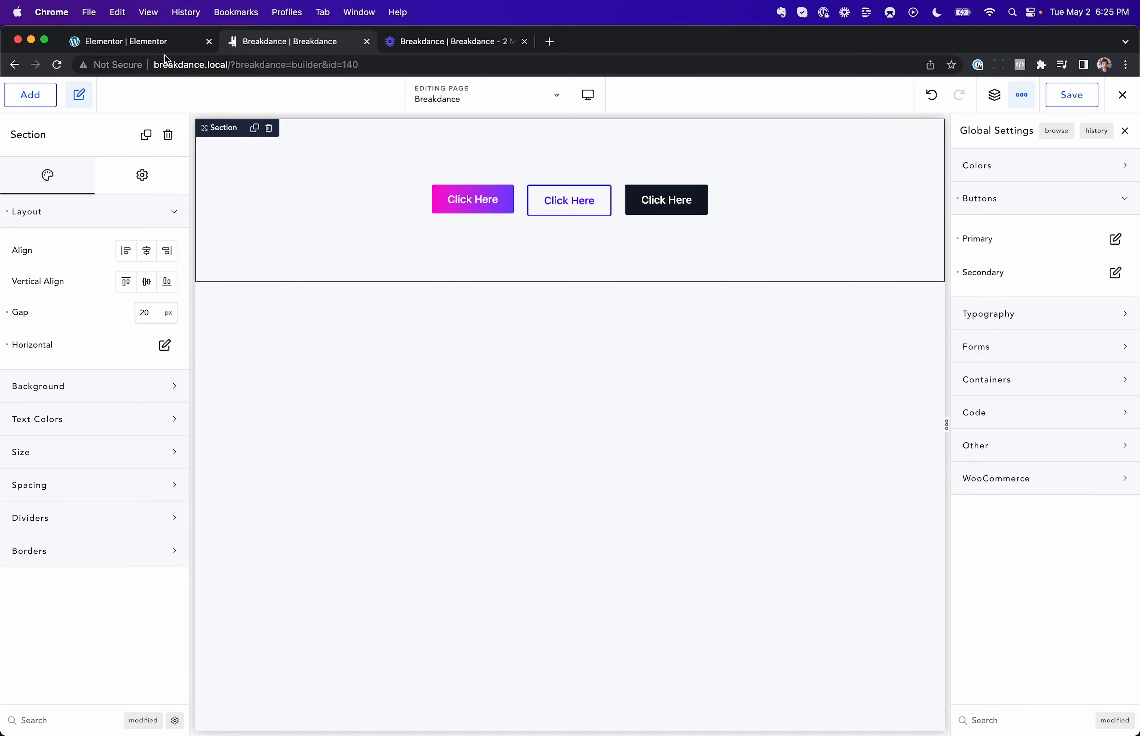